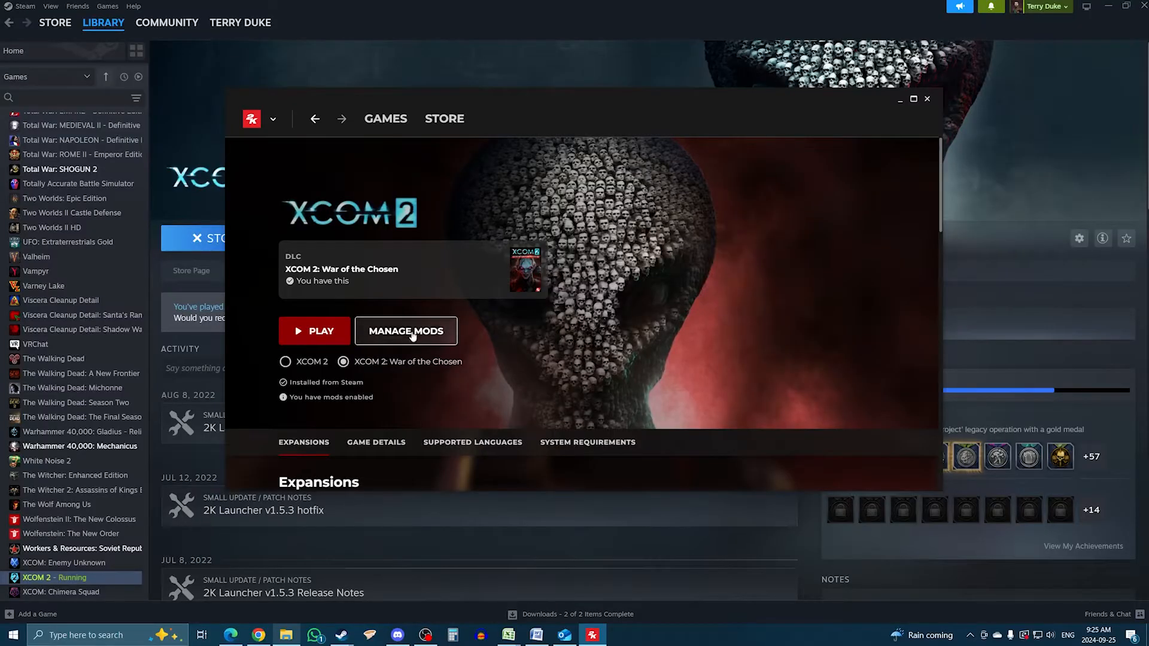
# Review the installed mods list in the 2K launcher, then close the launcher
pyautogui.click(406, 330)
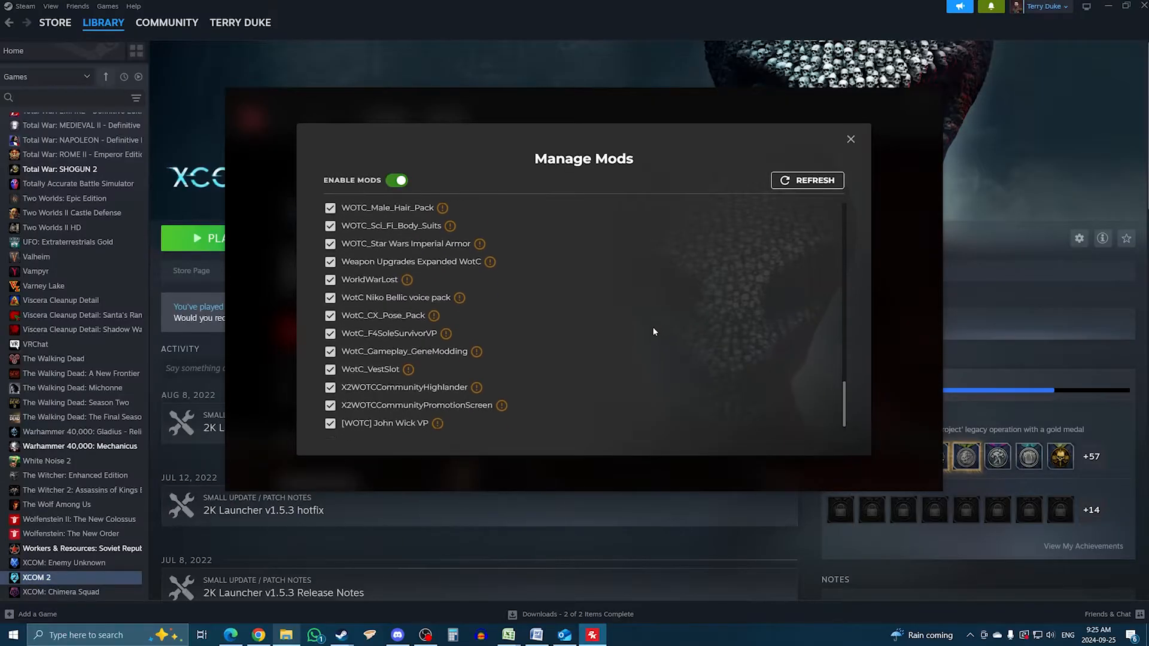
pyautogui.scroll(-3)
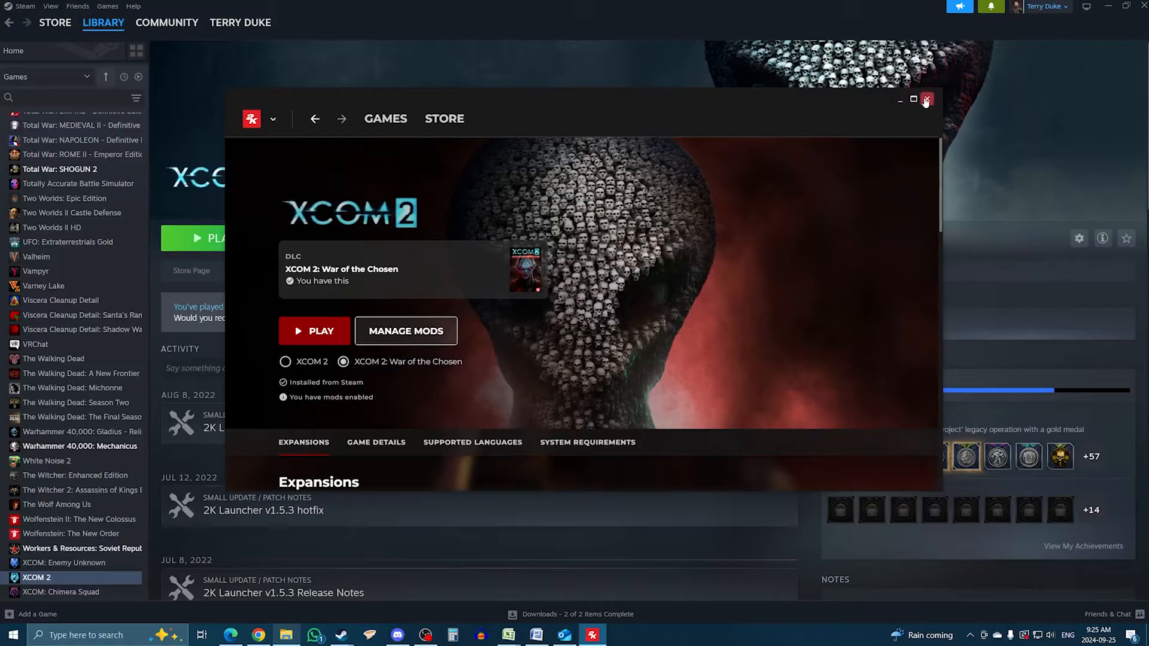
pyautogui.moveTo(927, 100)
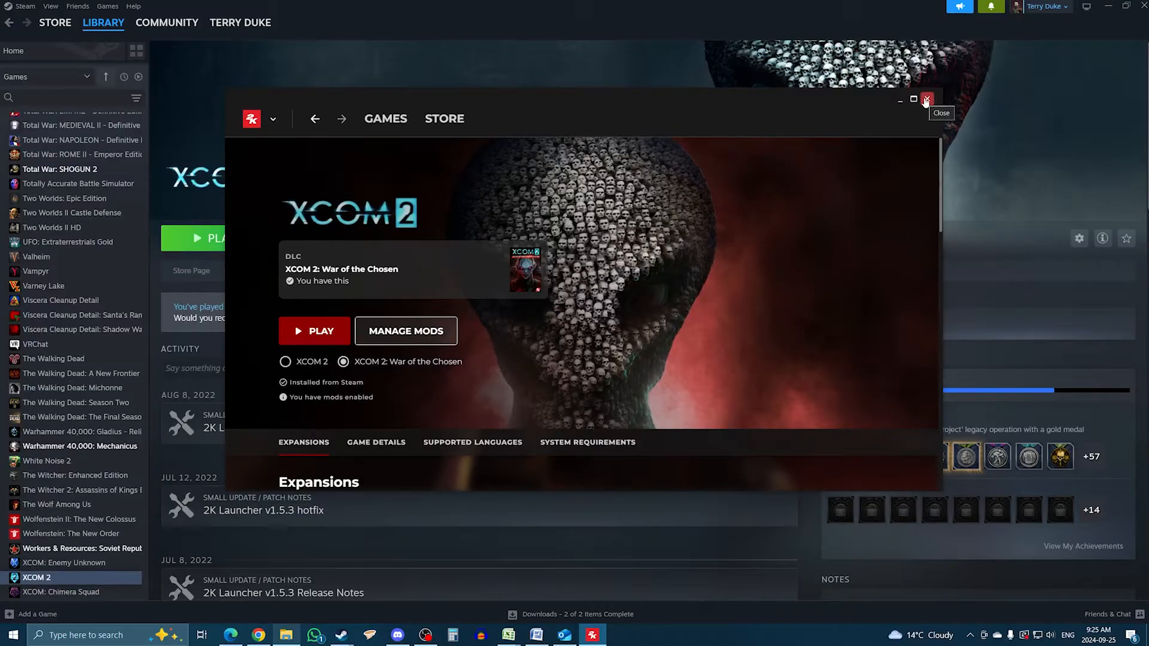
pyautogui.click(926, 99)
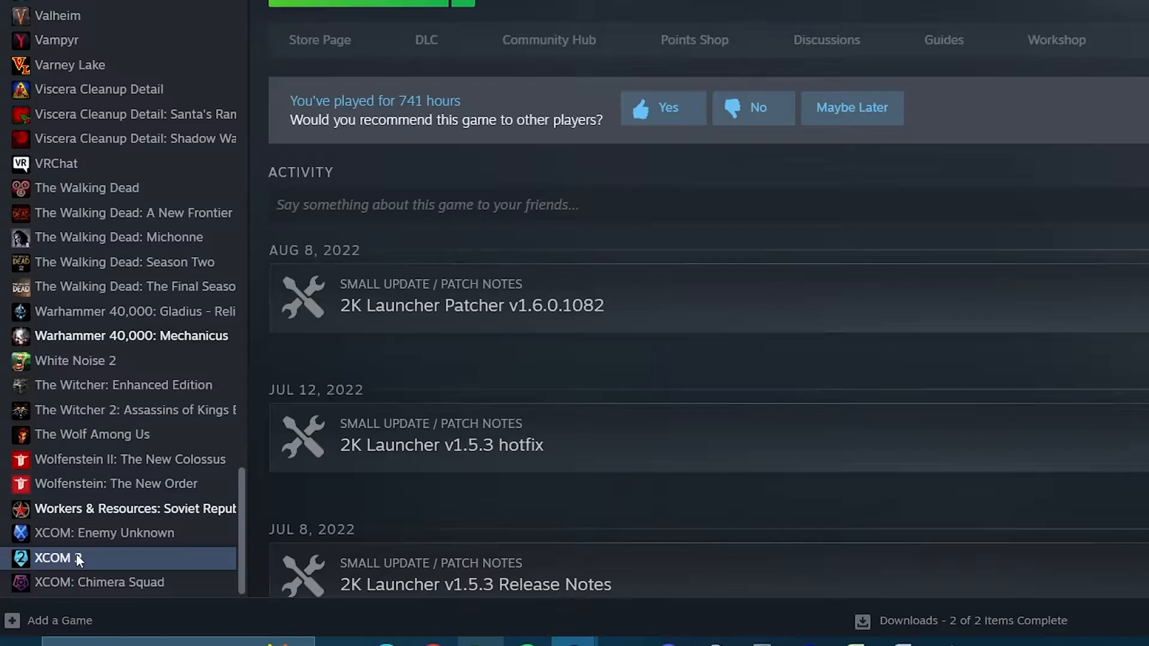
# Bring up XCOM 2's Properties > Installed Files from the Steam library
pyautogui.rightClick(55, 558)
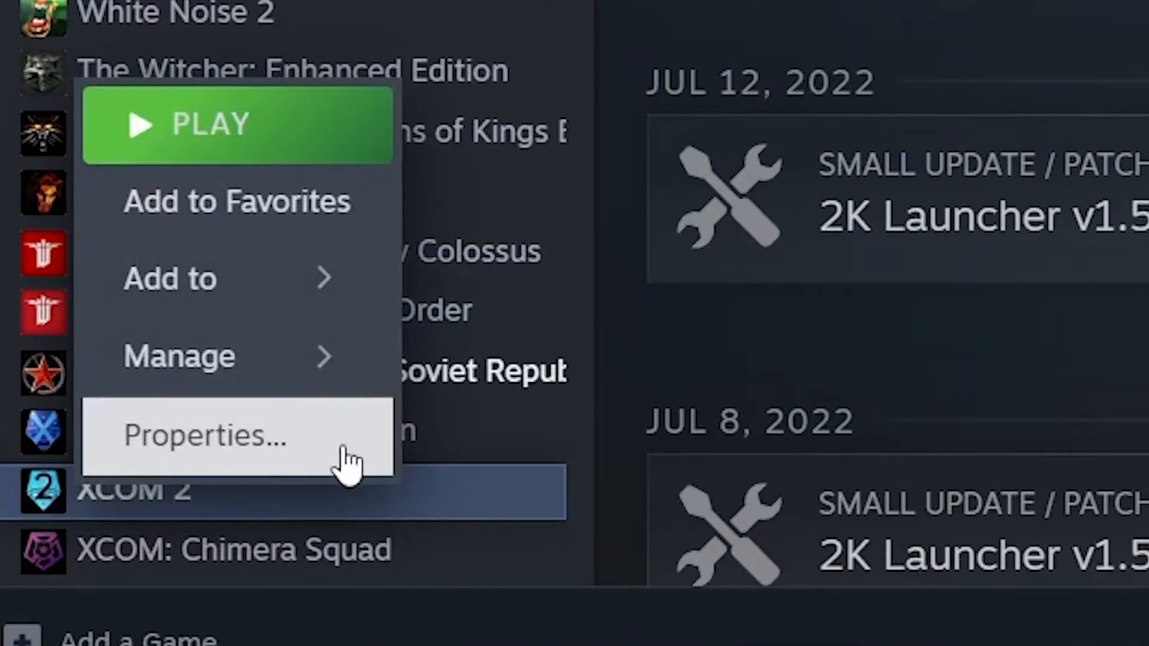
pyautogui.click(205, 435)
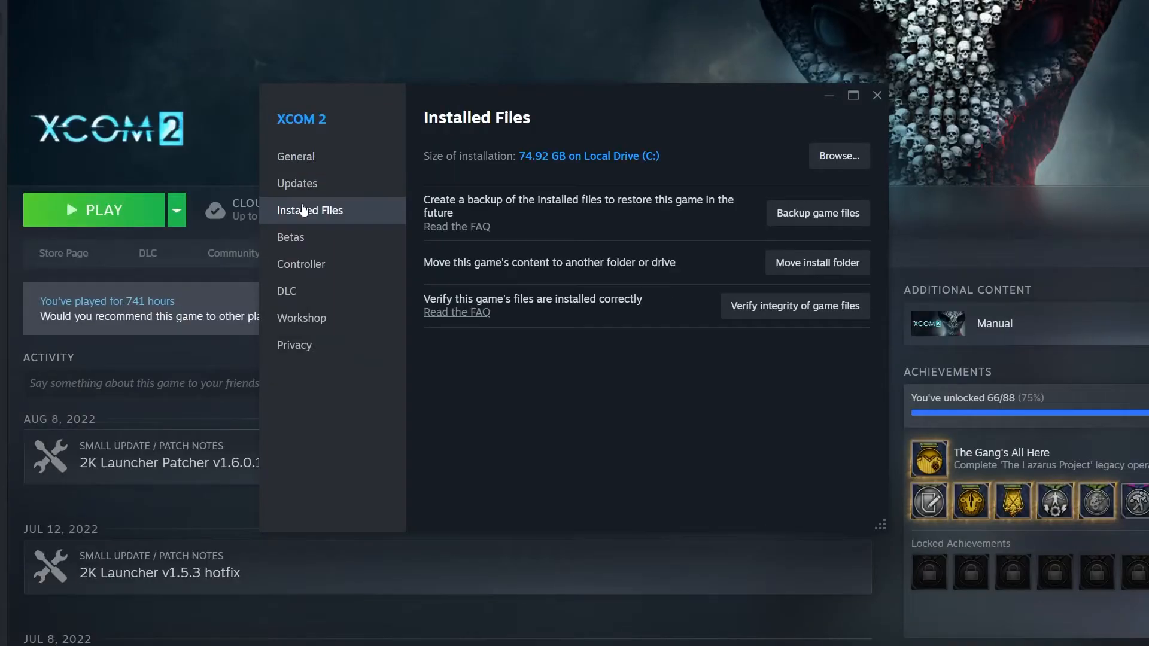
pyautogui.click(837, 156)
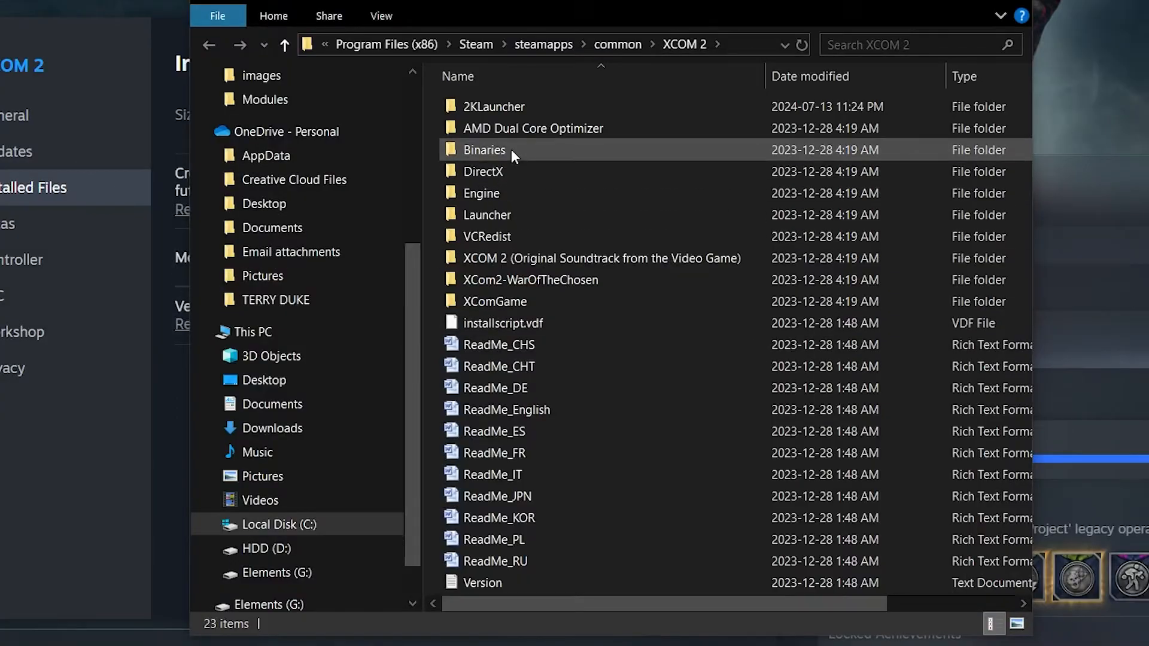
# Navigate into Binaries > Win64 > Launcher inside the XCOM 2 install folder
pyautogui.doubleClick(485, 150)
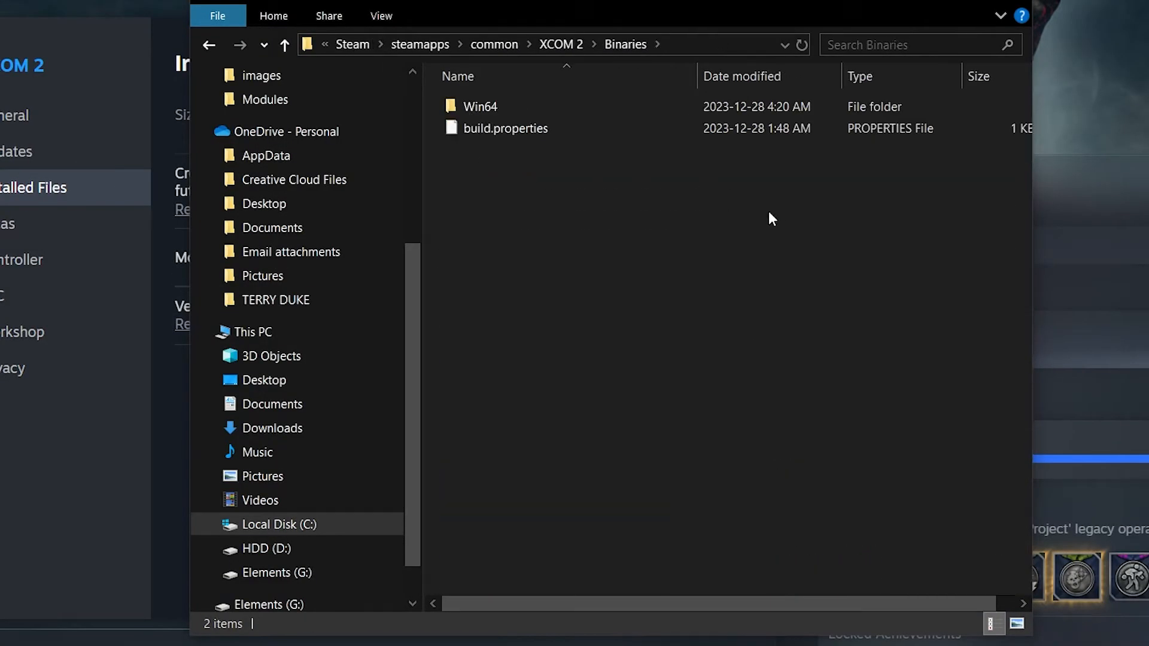
pyautogui.doubleClick(480, 107)
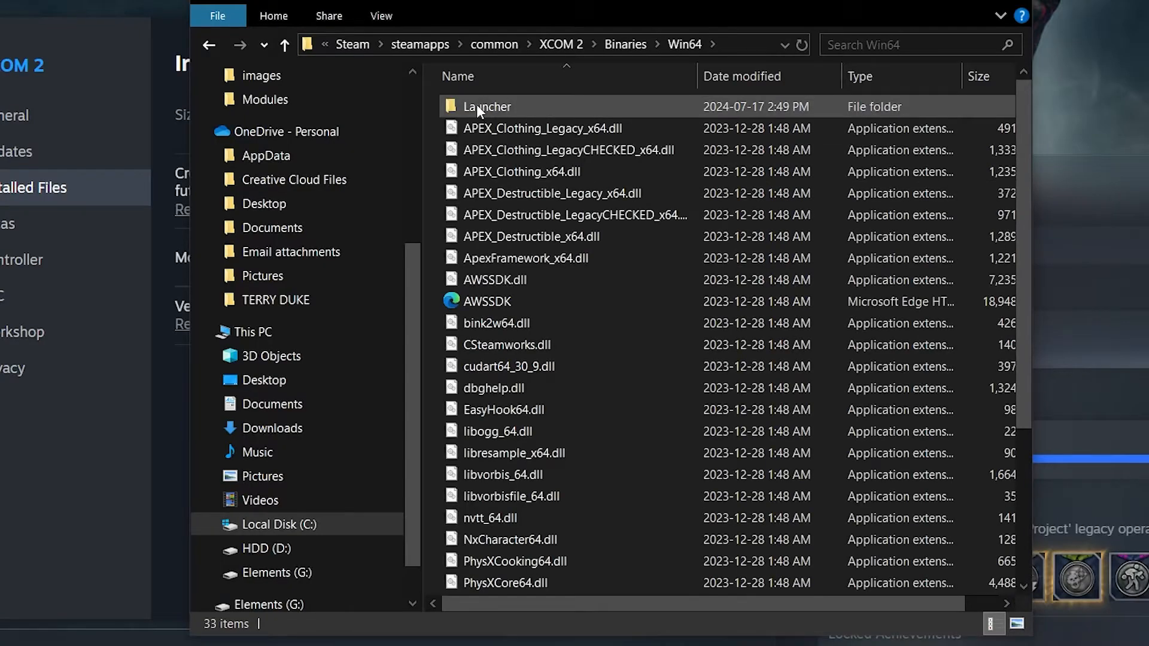
pyautogui.doubleClick(487, 106)
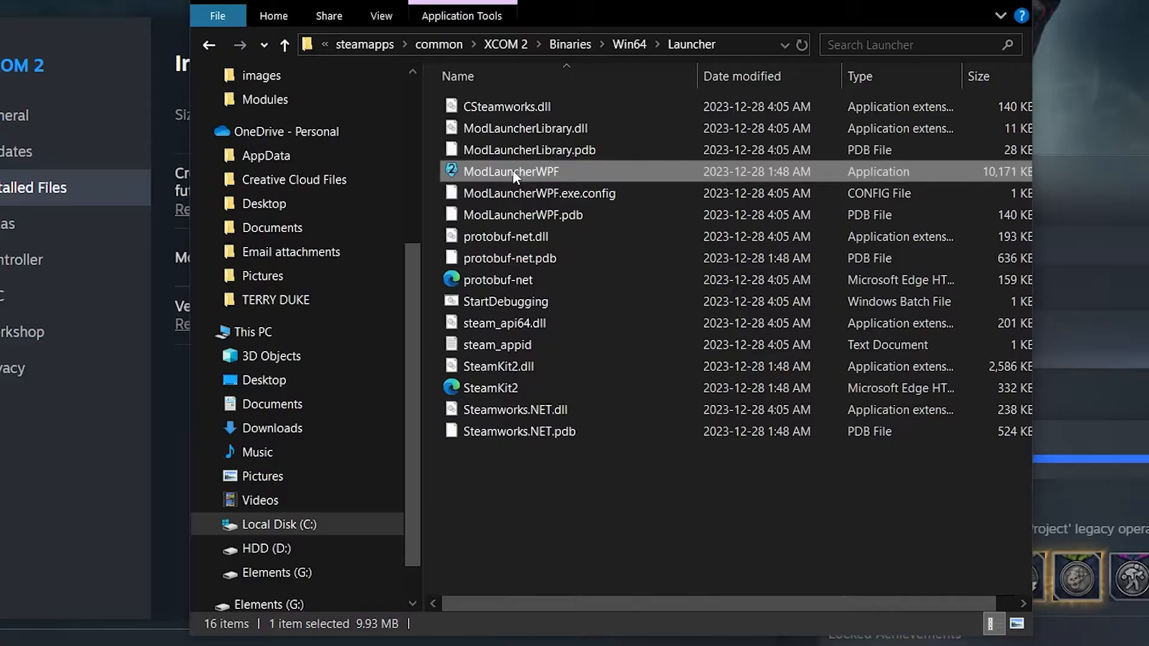
# Create a shortcut to the ModLauncherWPF application
pyautogui.rightClick(511, 171)
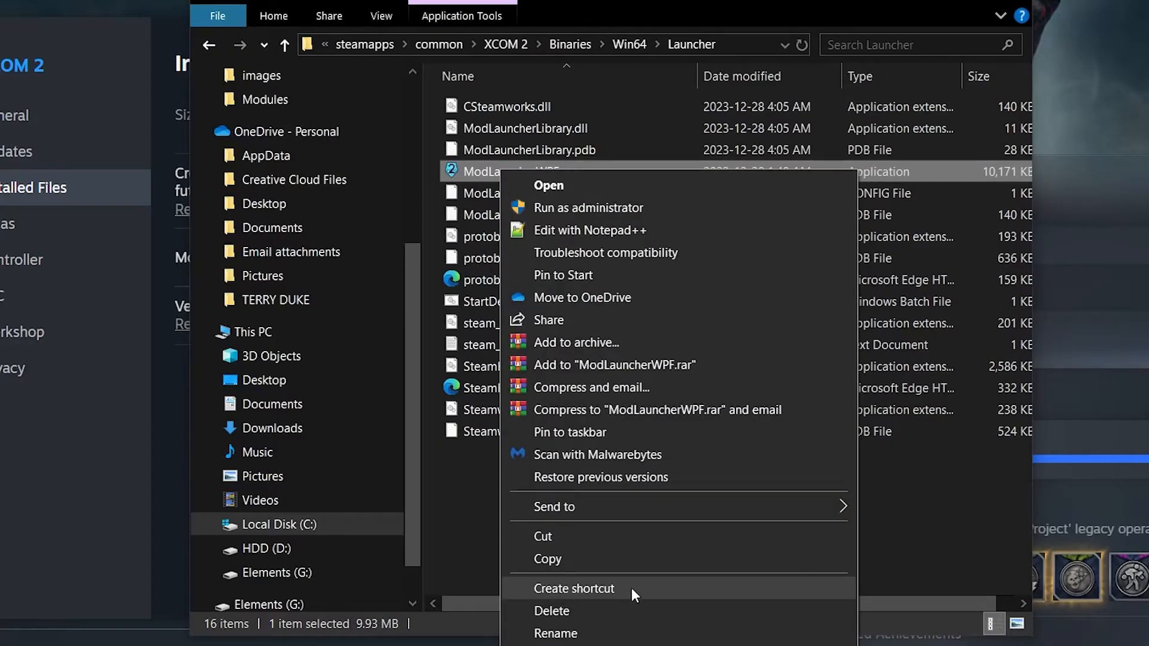
pyautogui.click(574, 589)
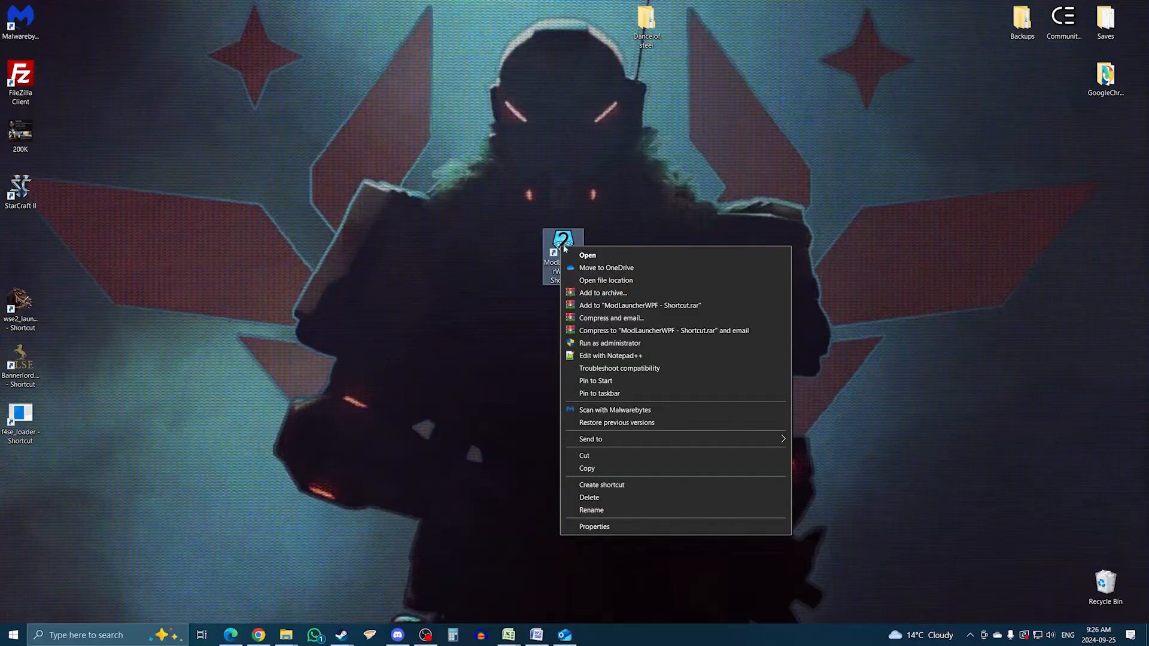
pyautogui.moveTo(594, 527)
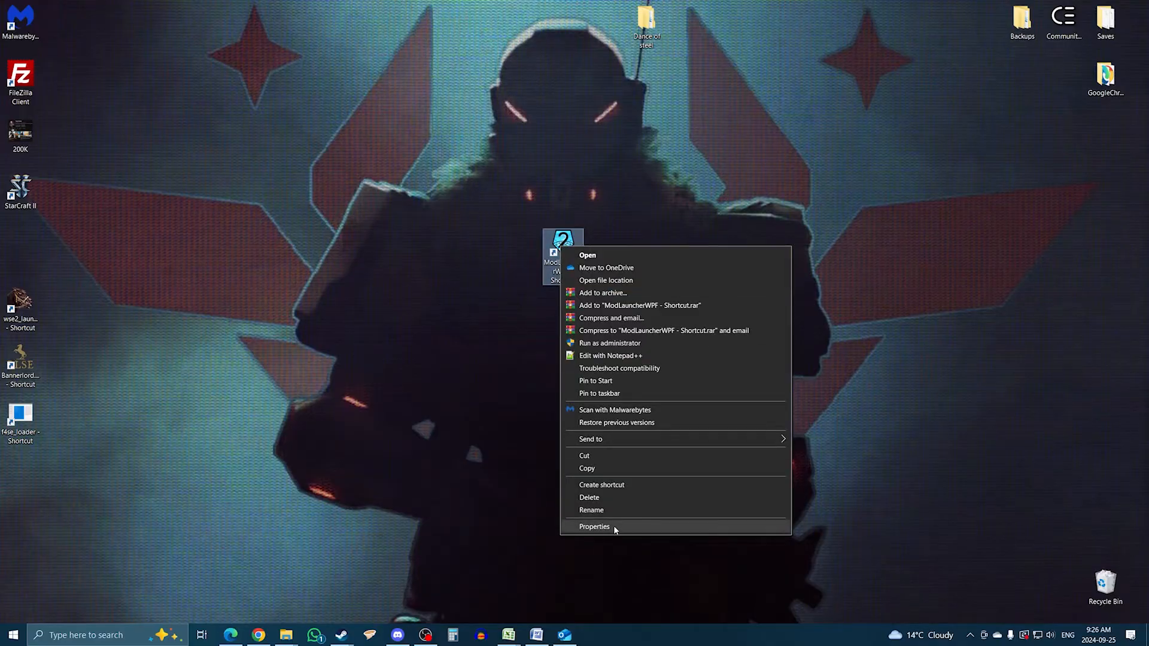
# Bring up the ModLauncherWPF shortcut's properties to add the -noRedScreens -review arguments
pyautogui.click(595, 526)
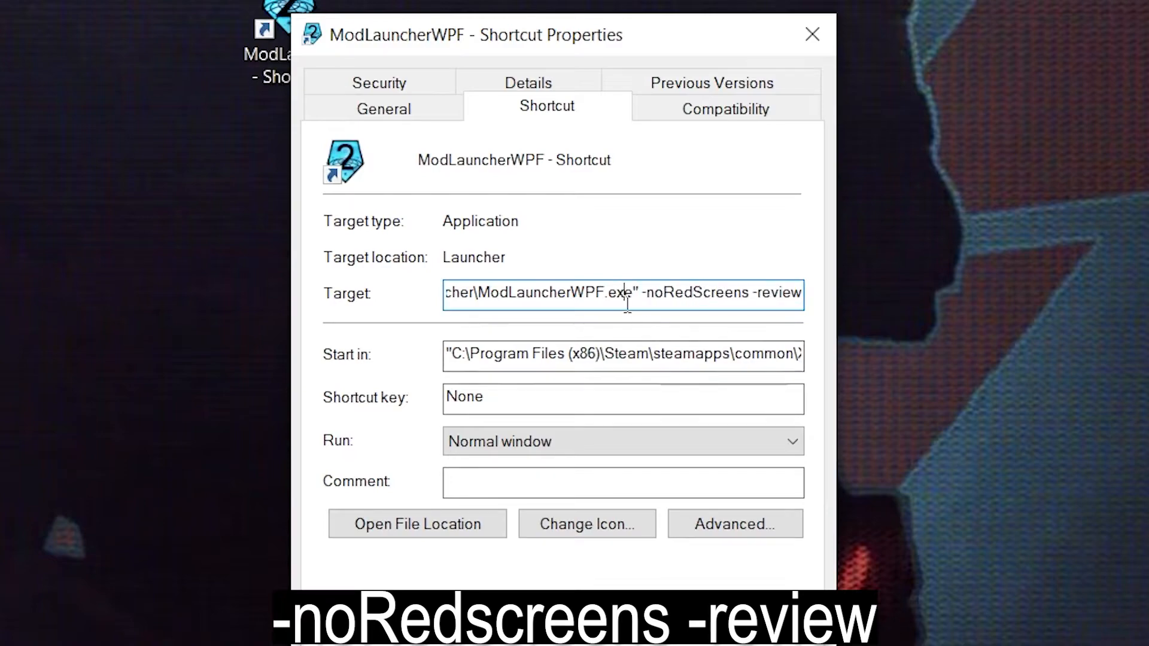
pyautogui.moveTo(717, 325)
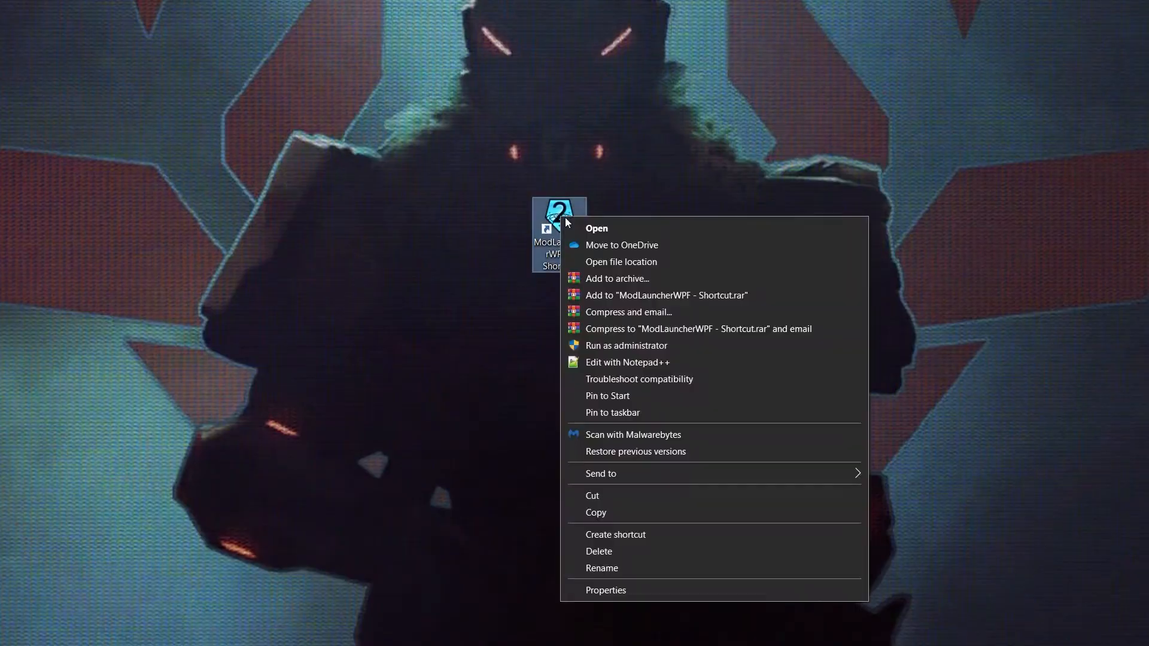
# Launch the mod launcher from the shortcut and look through the enabled mods list
pyautogui.click(596, 227)
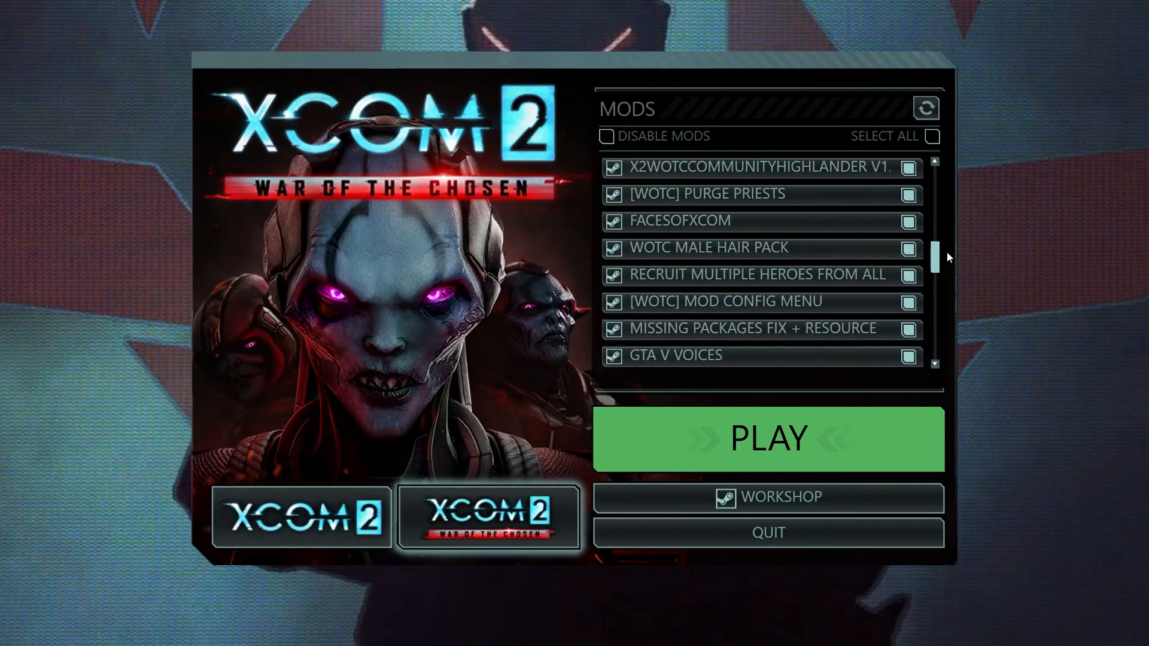
pyautogui.scroll(-3)
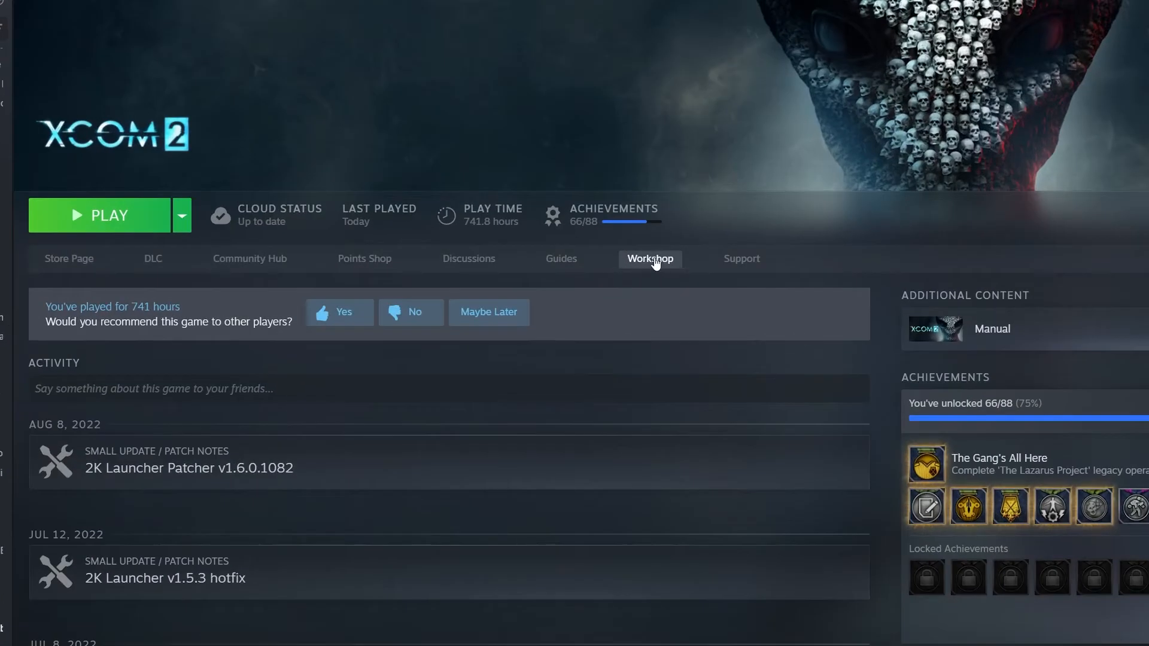
# Browse the XCOM 2 Workshop and show all 8,905 items sorted by popularity
pyautogui.click(649, 259)
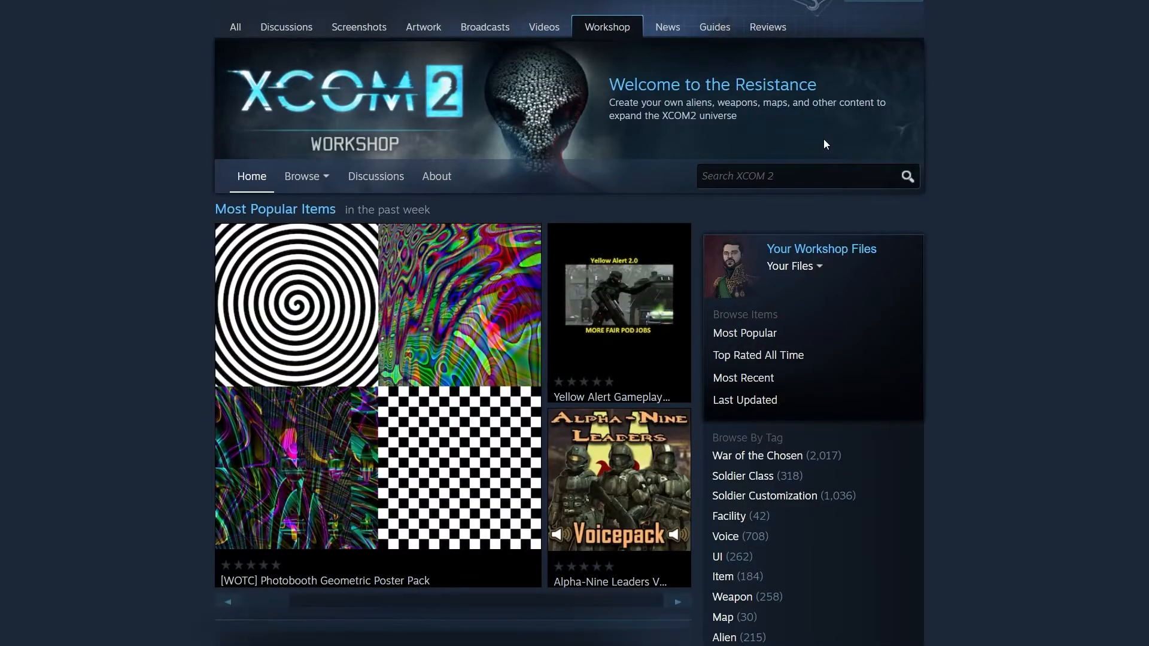
pyautogui.moveTo(976, 176)
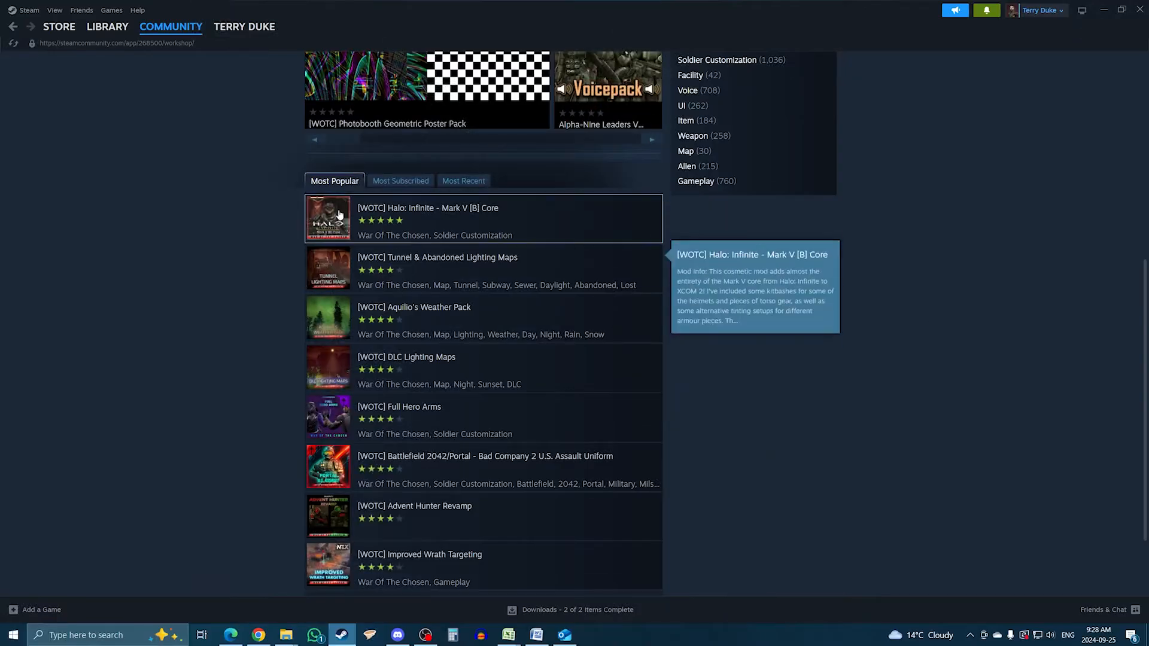
pyautogui.scroll(-3)
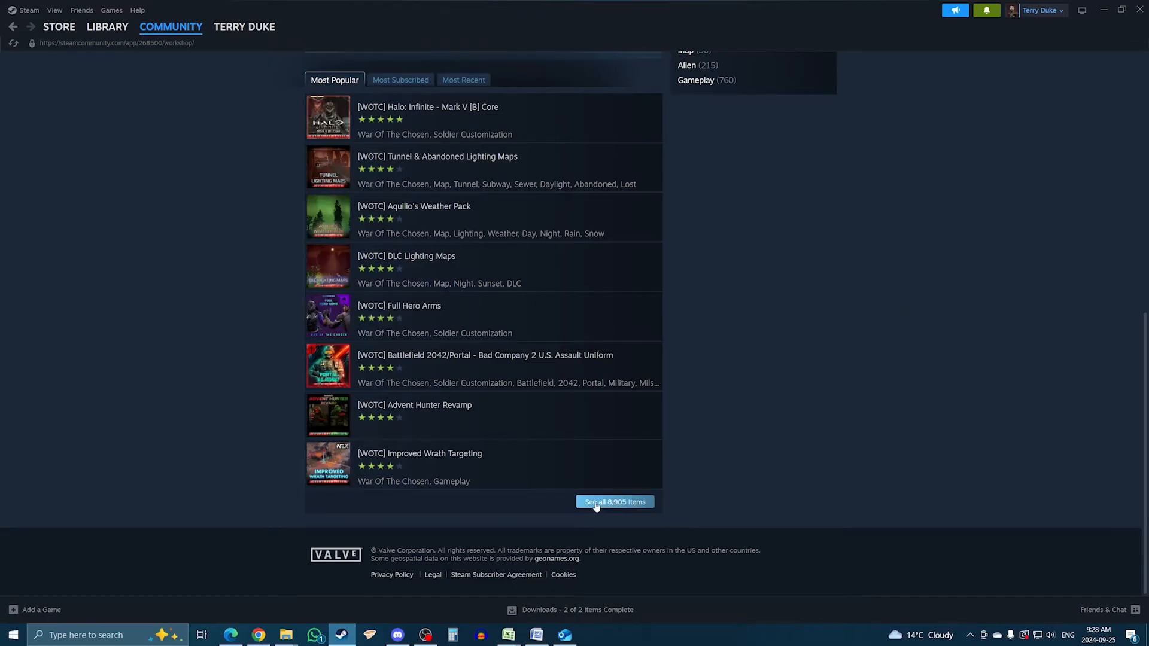
pyautogui.click(614, 502)
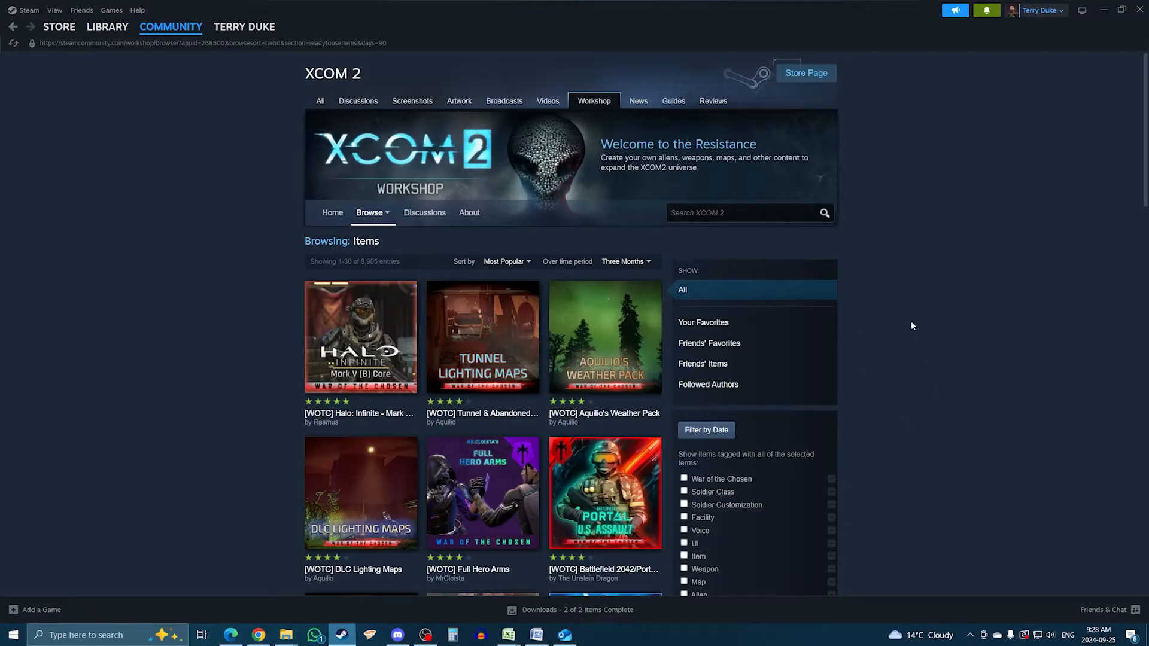
pyautogui.scroll(-3)
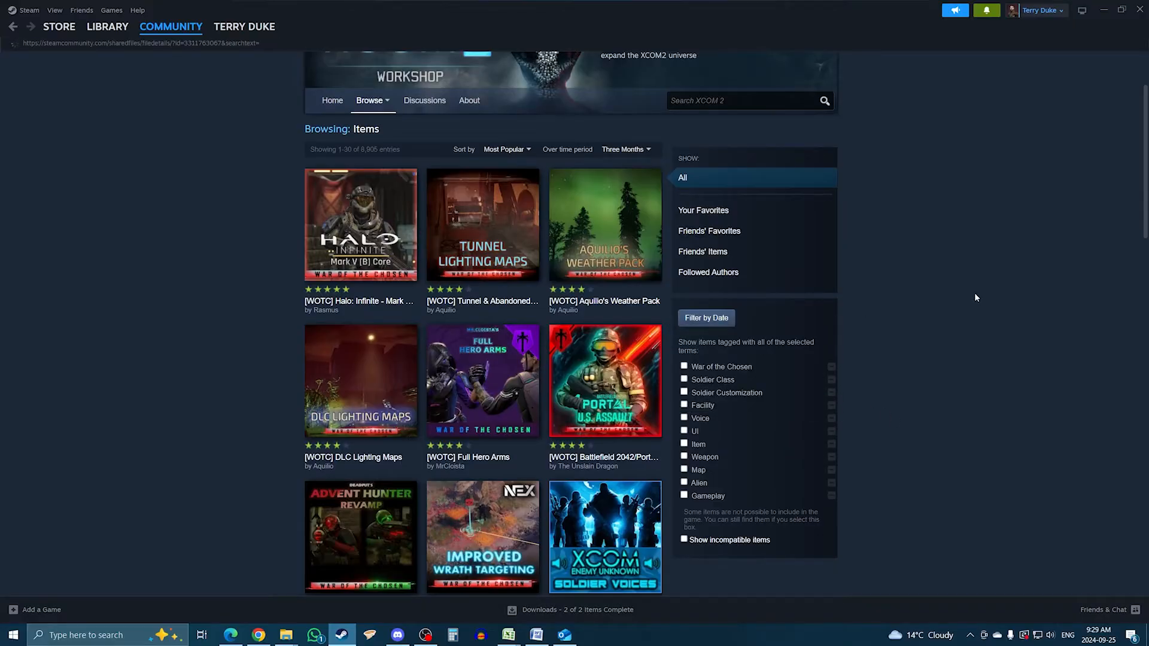
# View the Battlefield 2042/Portal U.S. Assault Uniform item, its screenshots, and subscribe to it
pyautogui.click(605, 381)
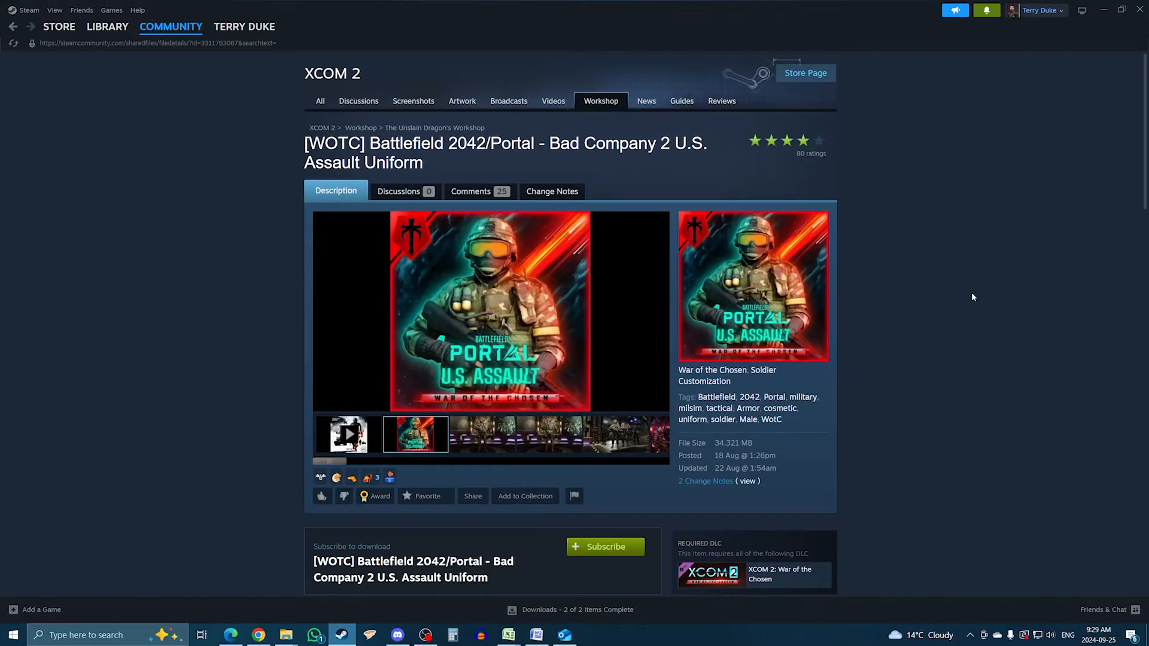
pyautogui.click(483, 434)
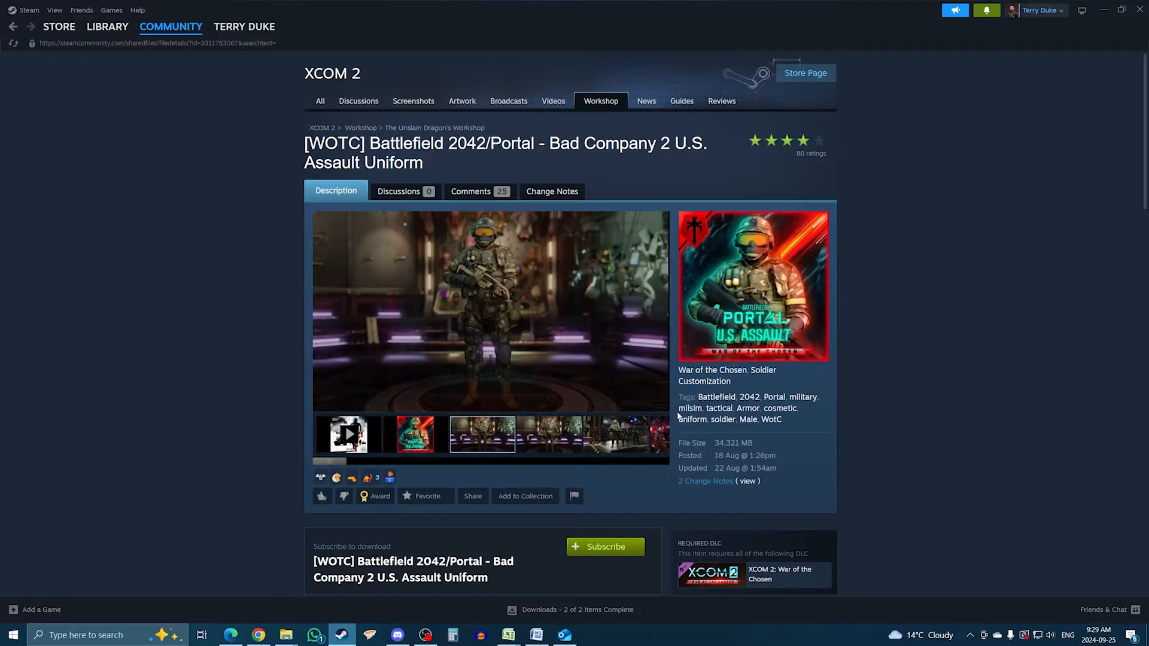
pyautogui.scroll(-3)
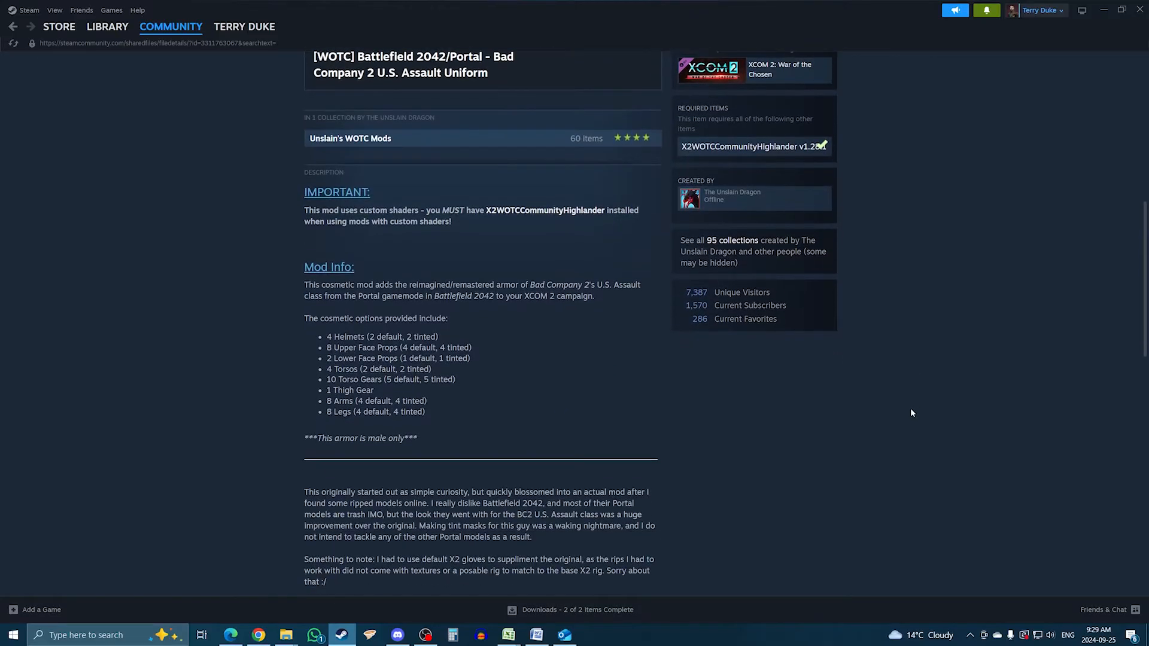
pyautogui.moveTo(903, 410)
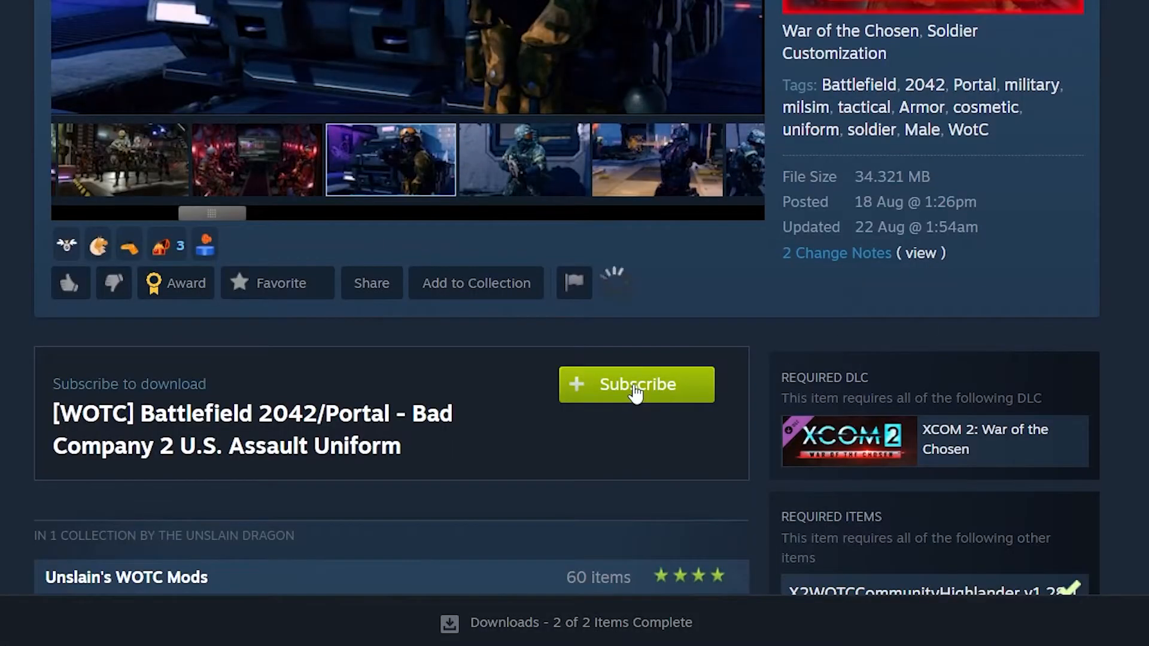
pyautogui.click(636, 384)
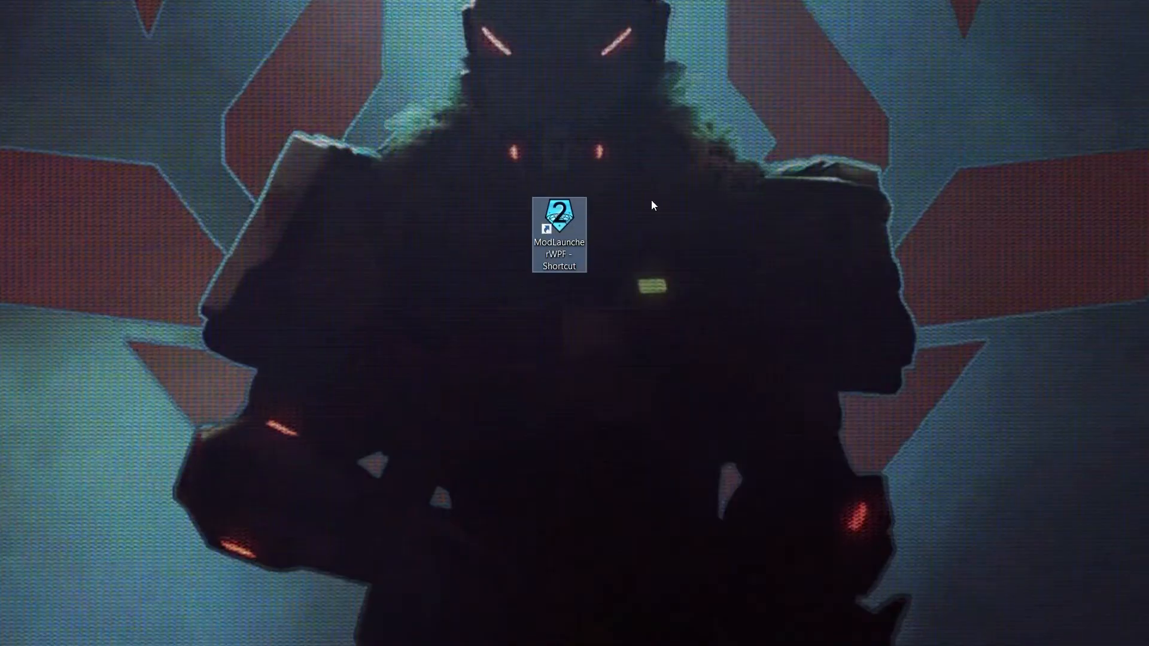
# Start XCOM 2 via the mod launcher and try a U.S. Assault legs option on a soldier
pyautogui.doubleClick(559, 220)
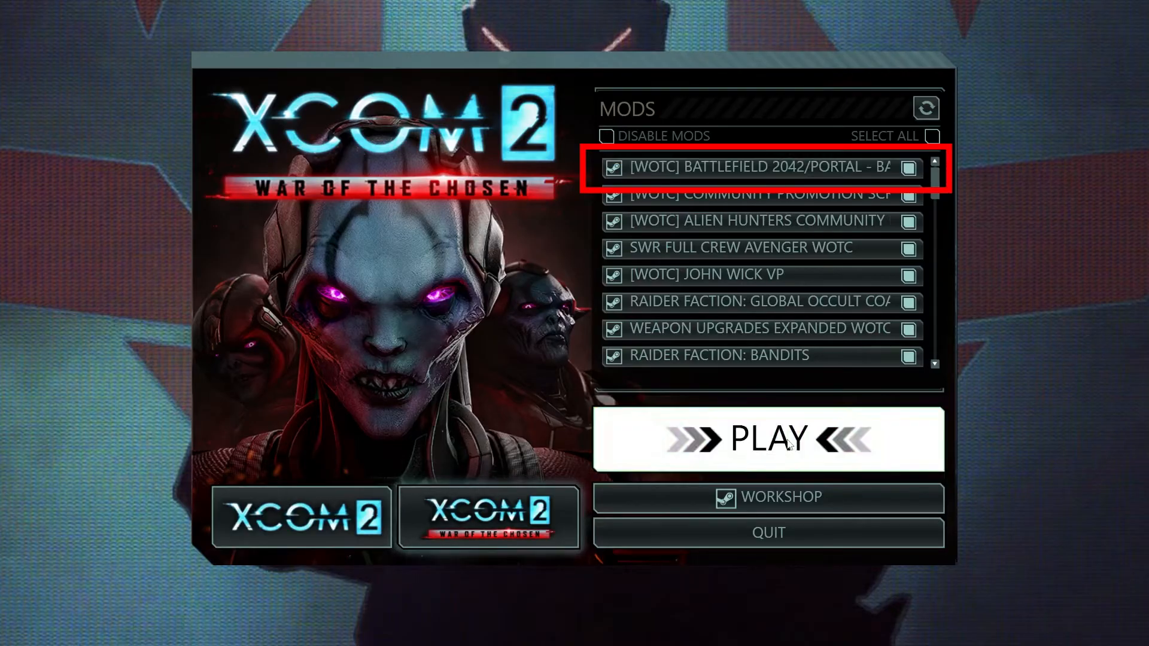
pyautogui.click(767, 440)
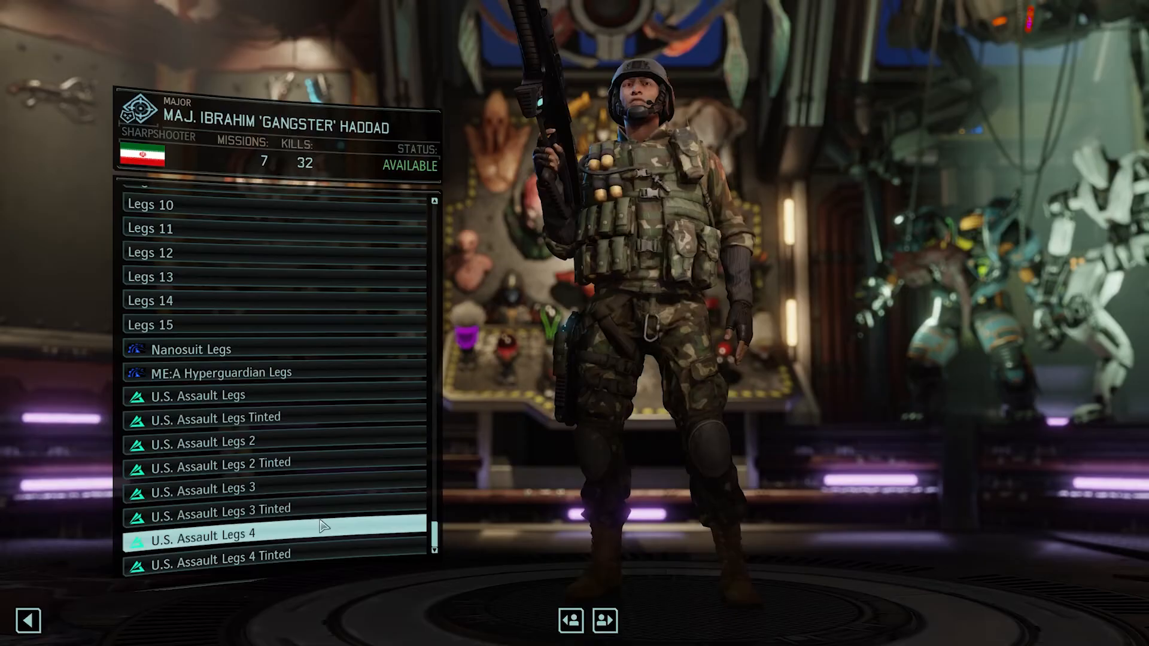
pyautogui.click(207, 534)
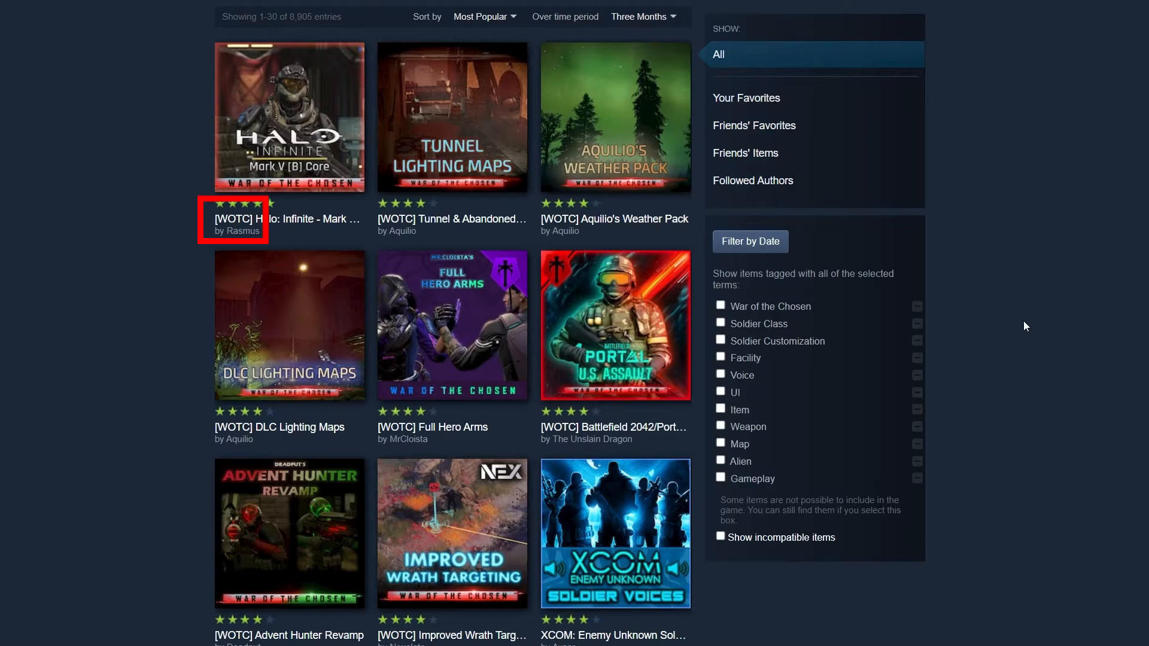
pyautogui.scroll(-3)
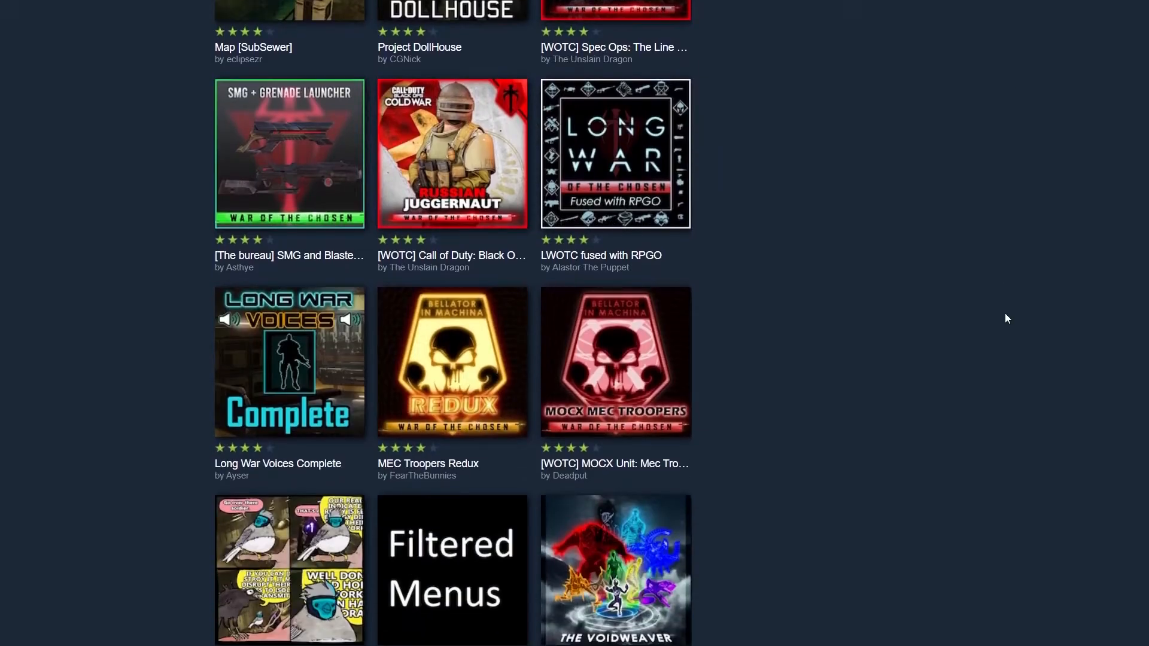
pyautogui.scroll(-3)
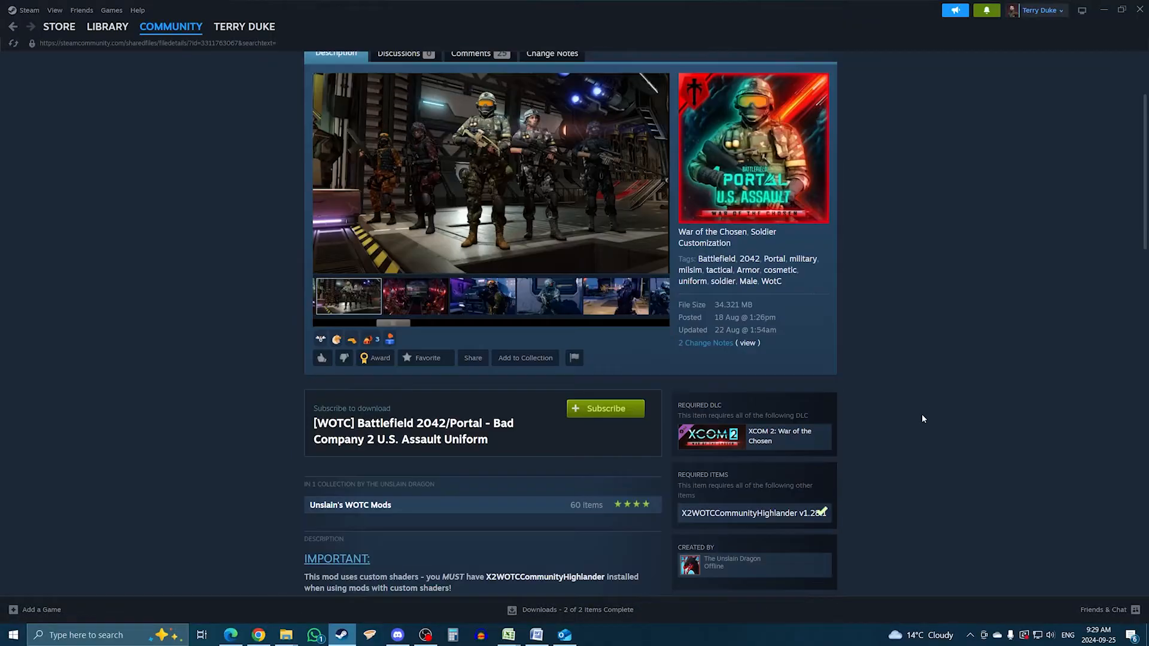
pyautogui.scroll(-3)
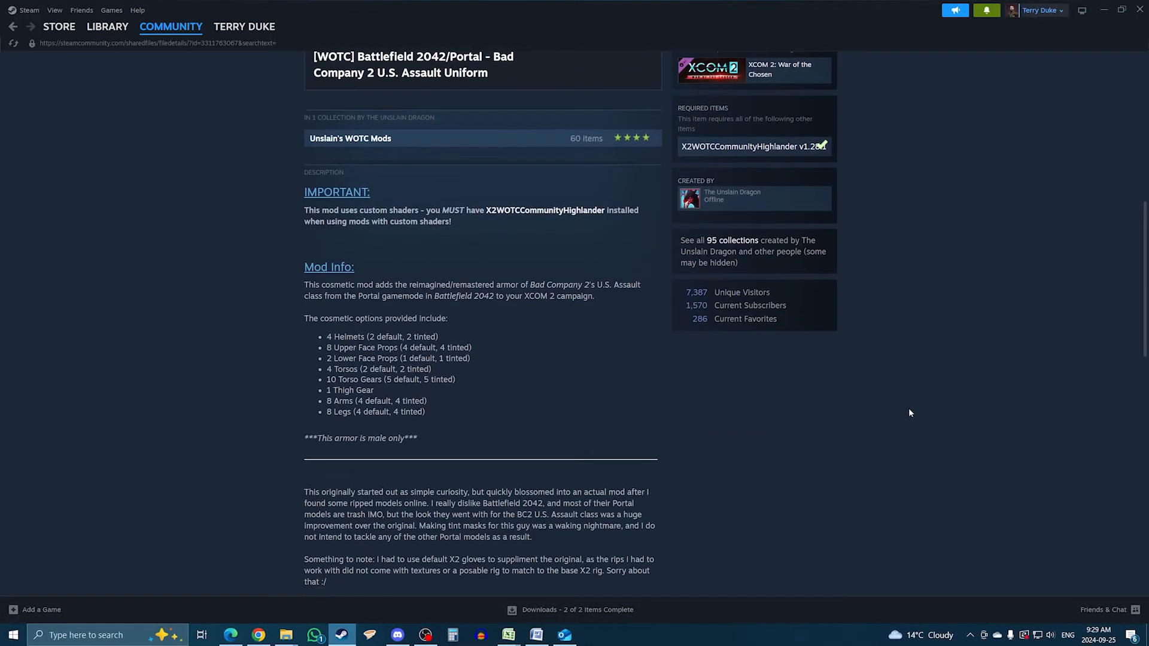
pyautogui.moveTo(904, 409)
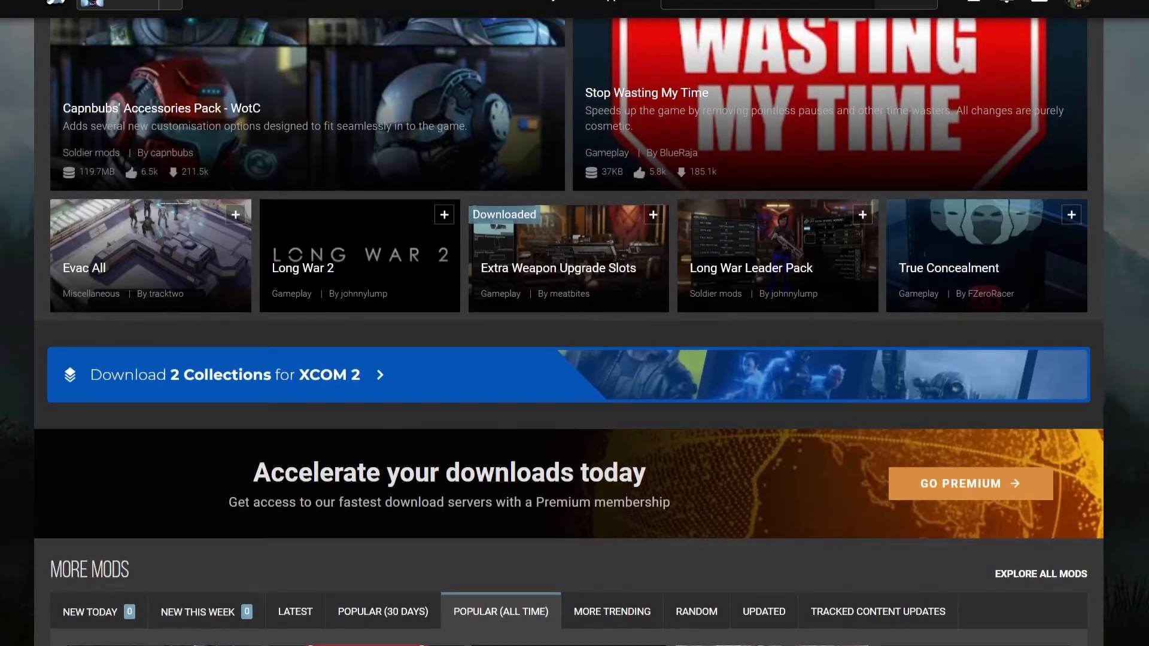
# Scroll through the Nexus Mods XCOM 2 listing to find Extra Weapon Upgrade Slots
pyautogui.scroll(-3)
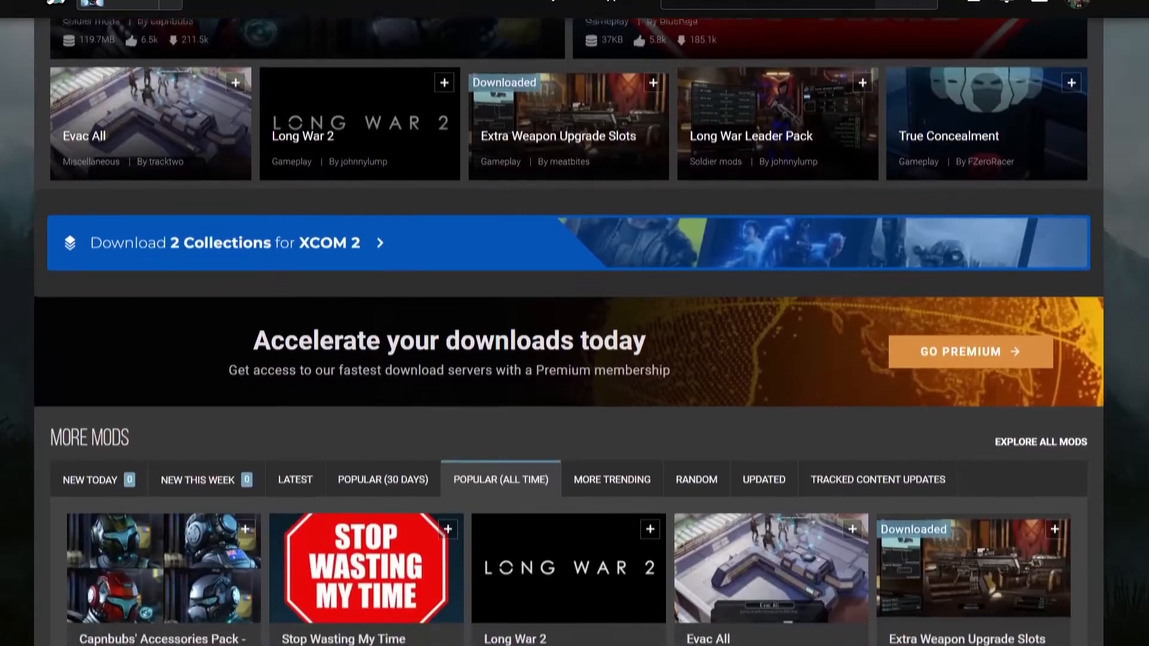
pyautogui.scroll(-3)
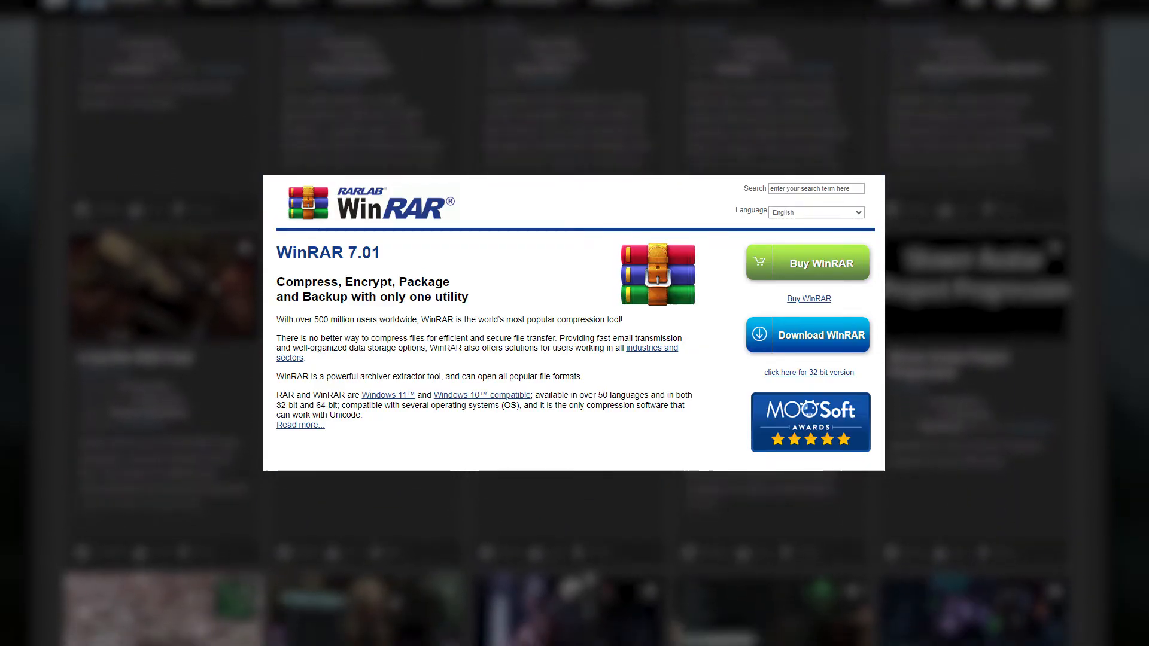
pyautogui.scroll(-3)
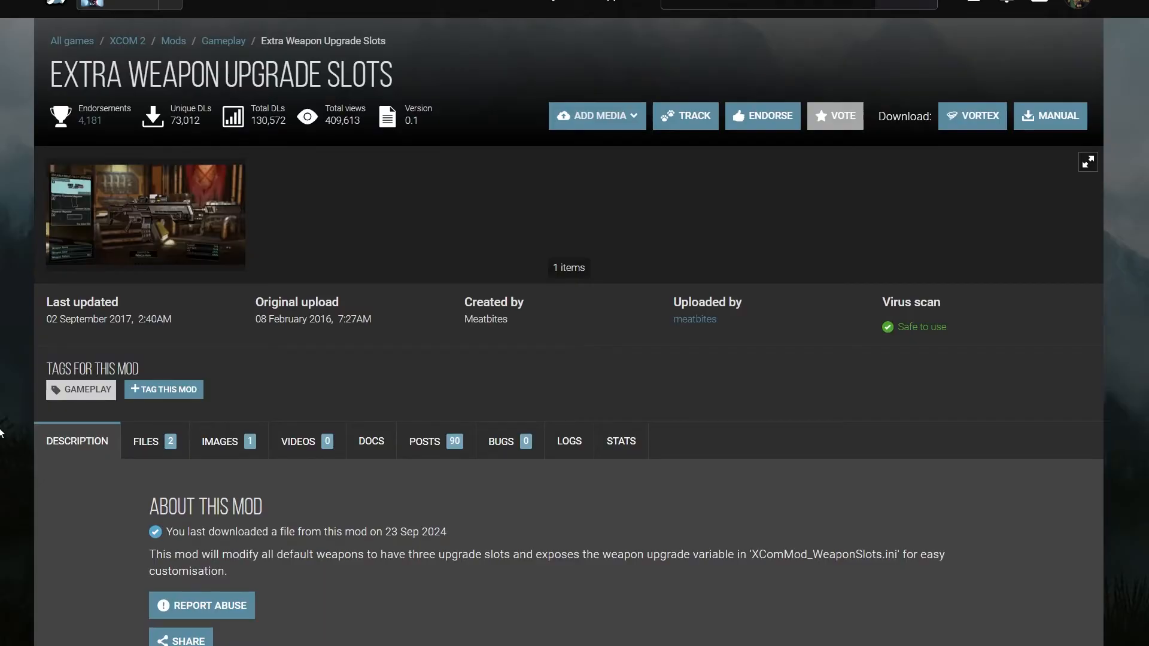
# Manually download the Extra Weapon Upgrade Slots - WotC file using Slow Download
pyautogui.click(145, 441)
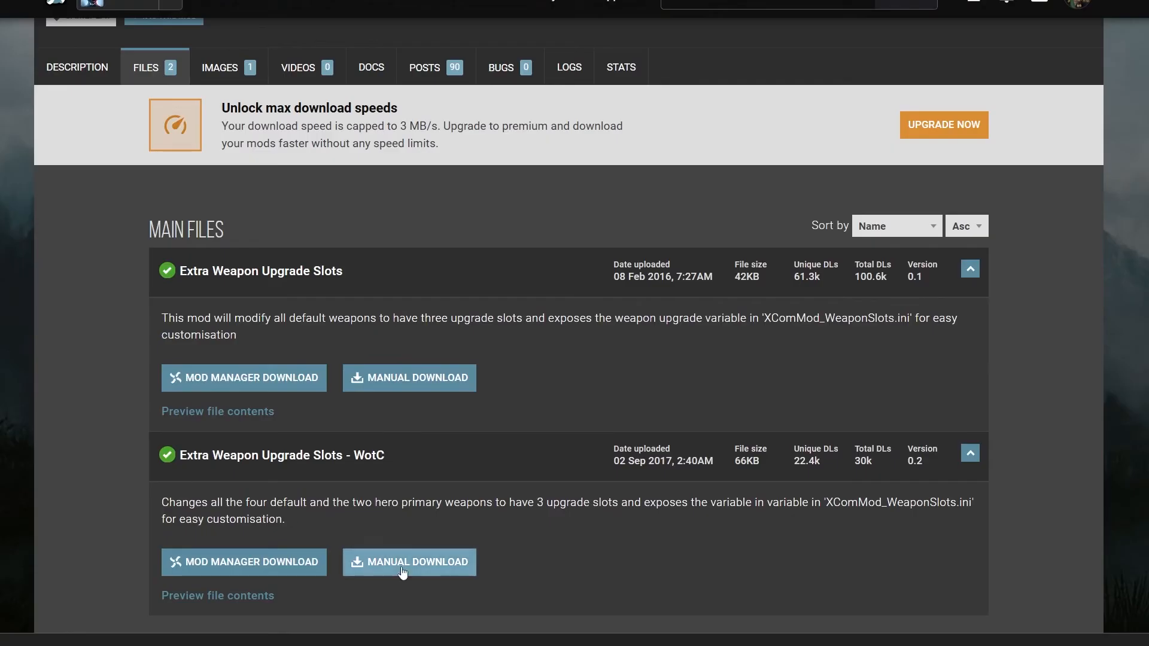
pyautogui.click(409, 562)
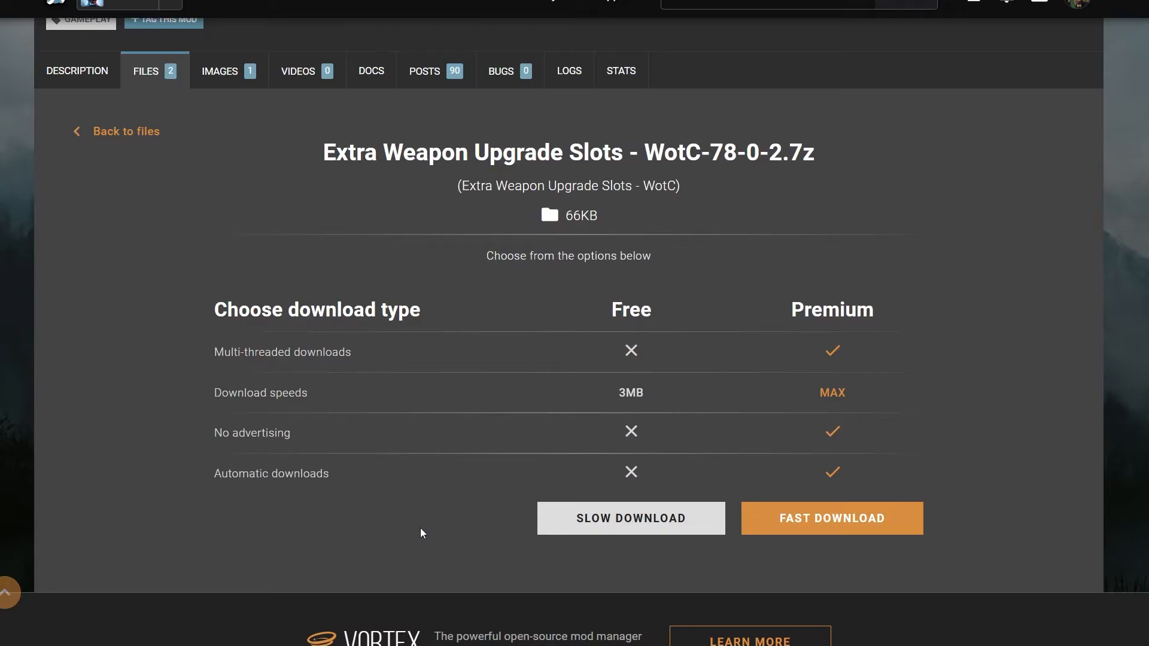
pyautogui.click(831, 518)
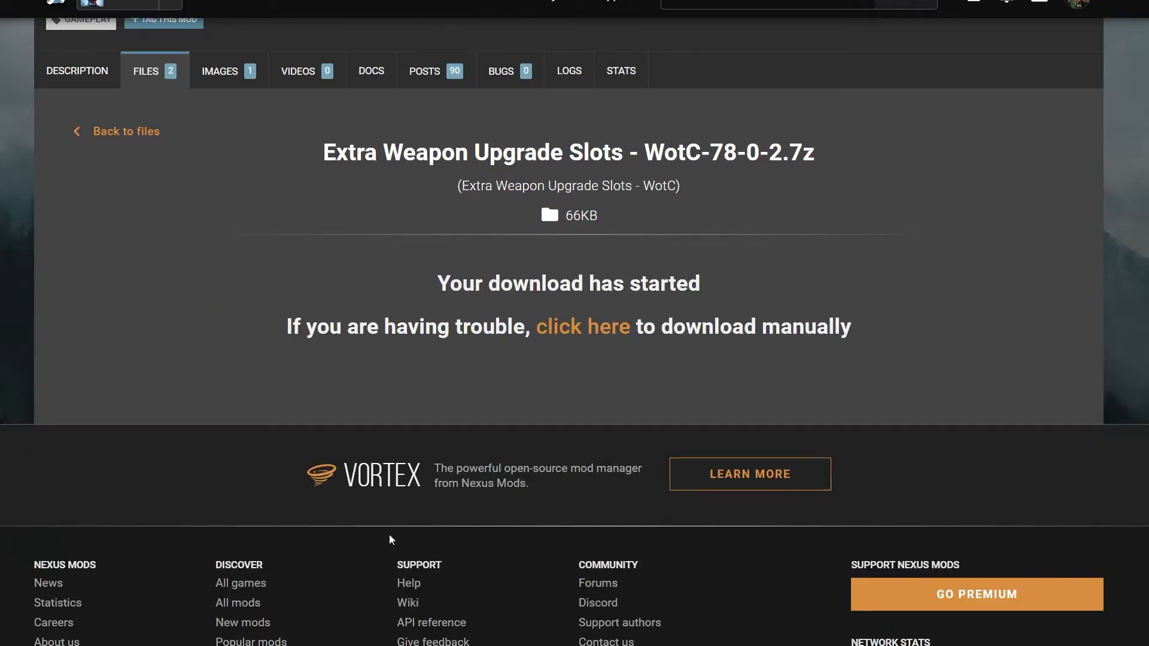
pyautogui.click(878, 67)
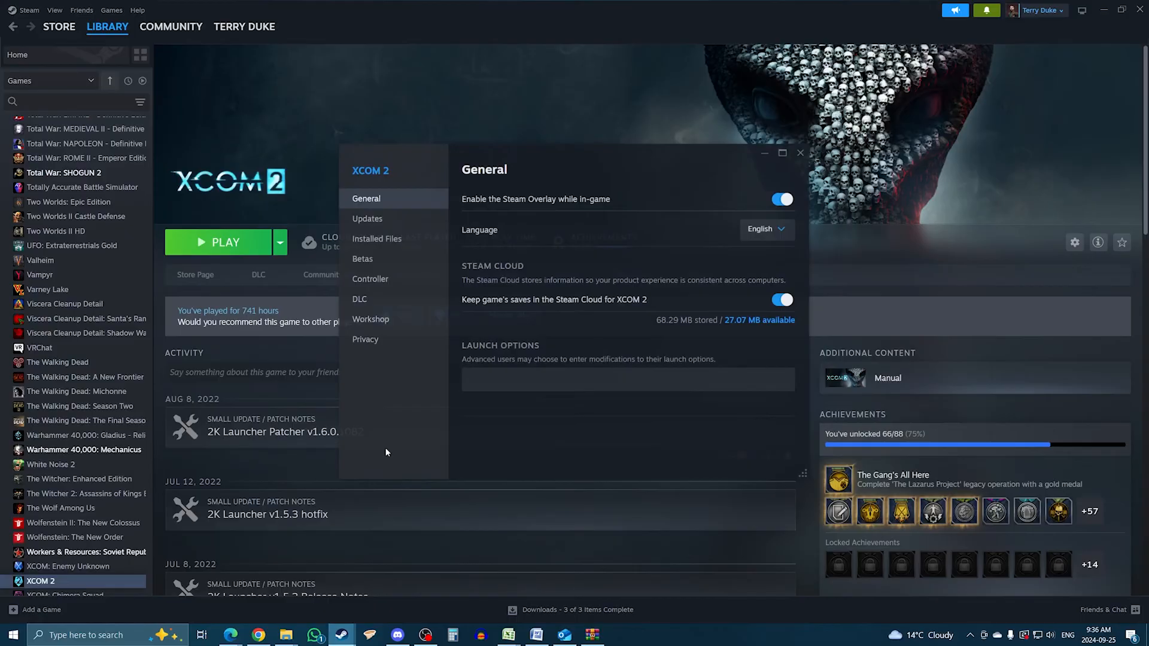
# Browse XCOM 2's installed files into XCom2-WarOfTheChosen > XComGame
pyautogui.click(377, 238)
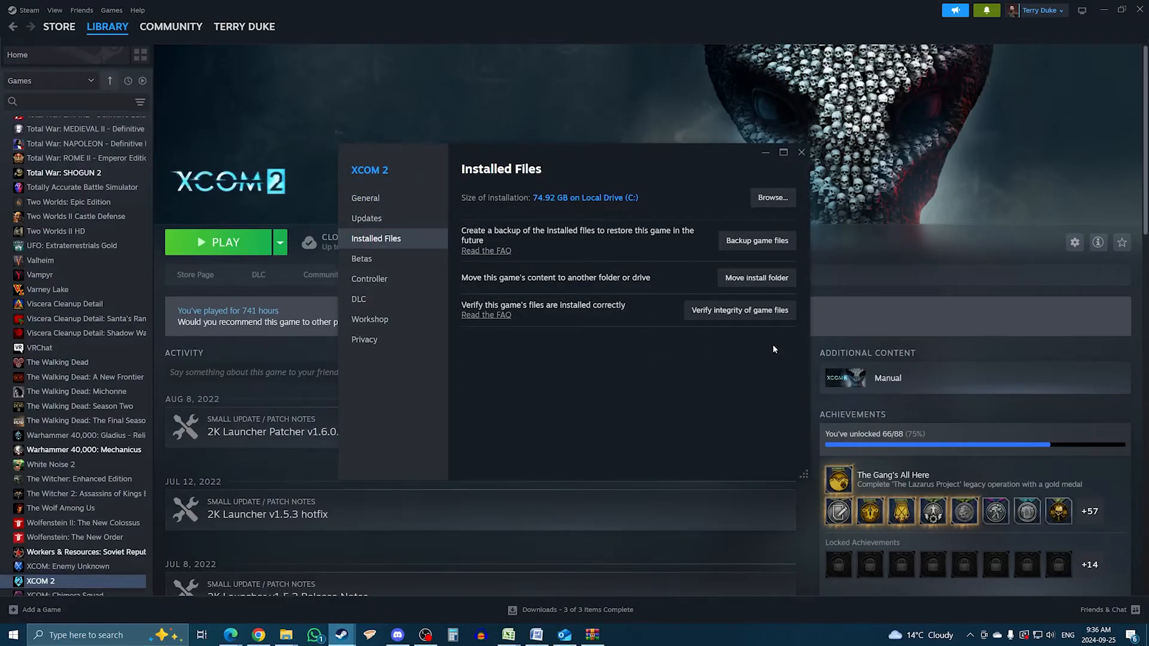
pyautogui.click(772, 198)
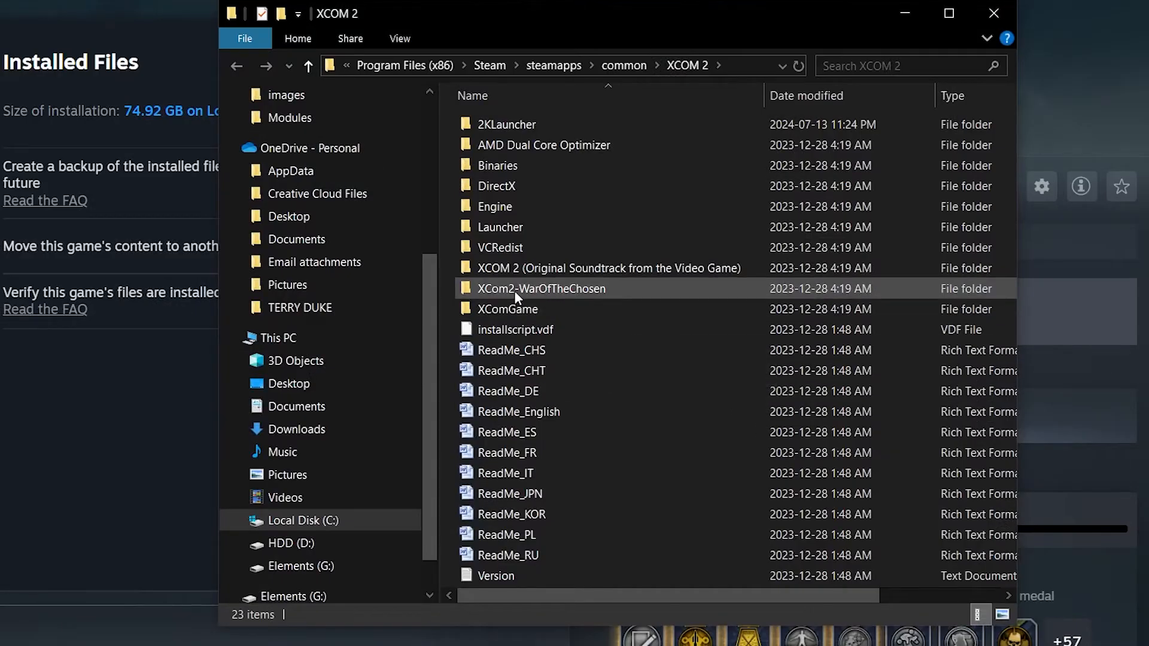
pyautogui.doubleClick(544, 288)
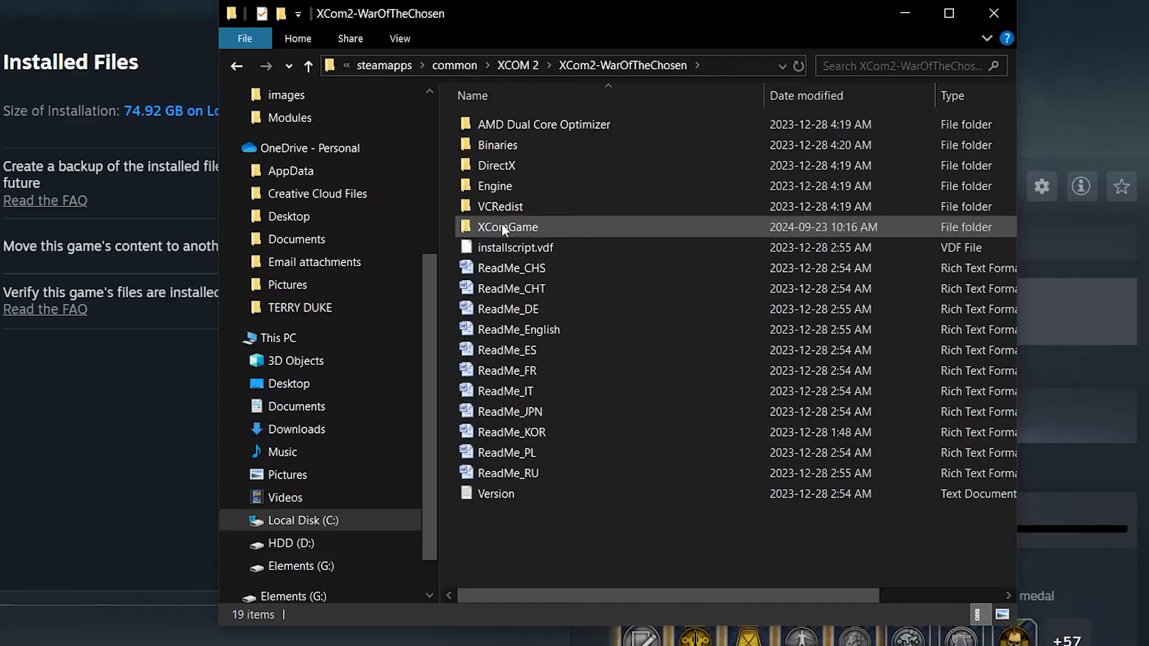
pyautogui.doubleClick(507, 226)
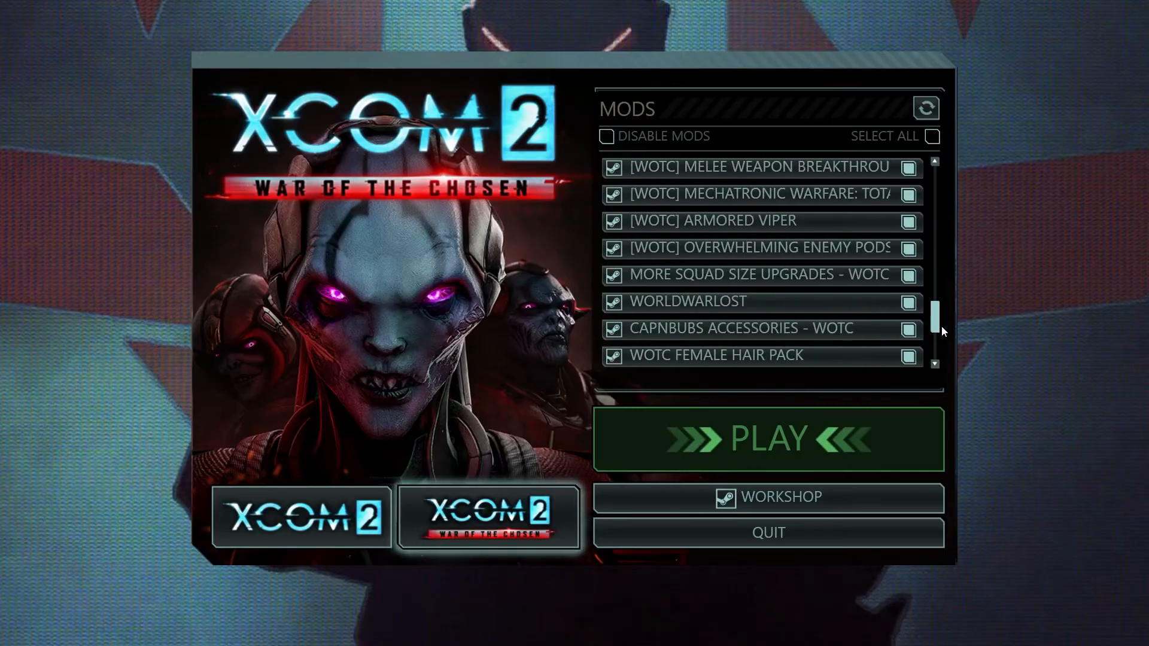
pyautogui.scroll(-3)
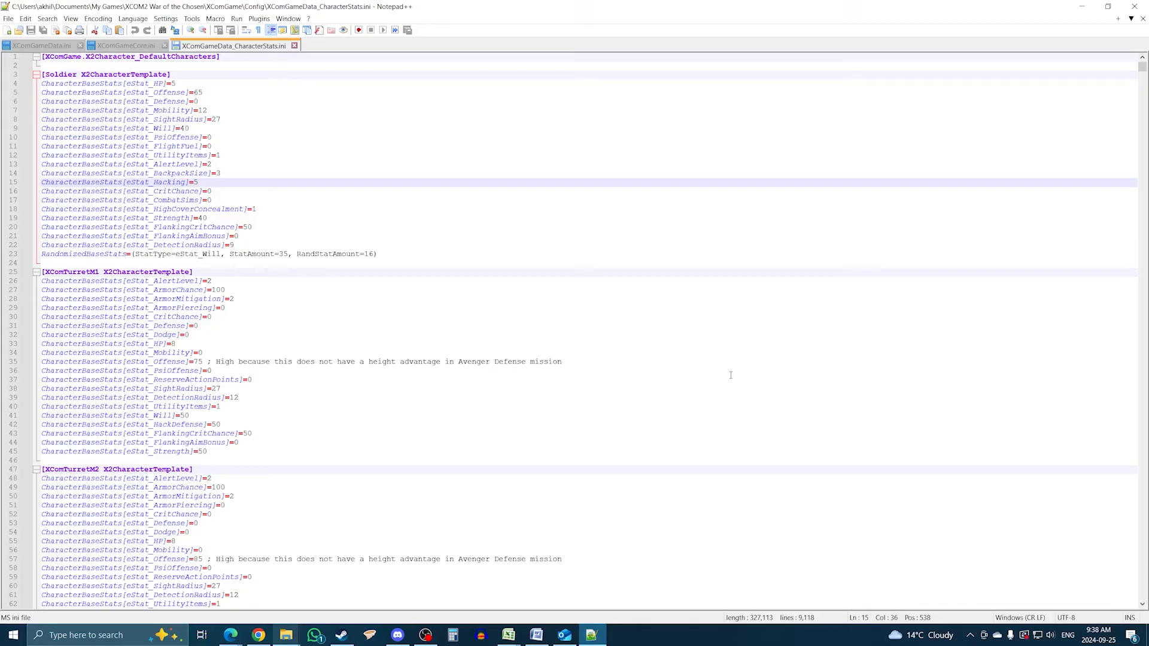
pyautogui.click(563, 361)
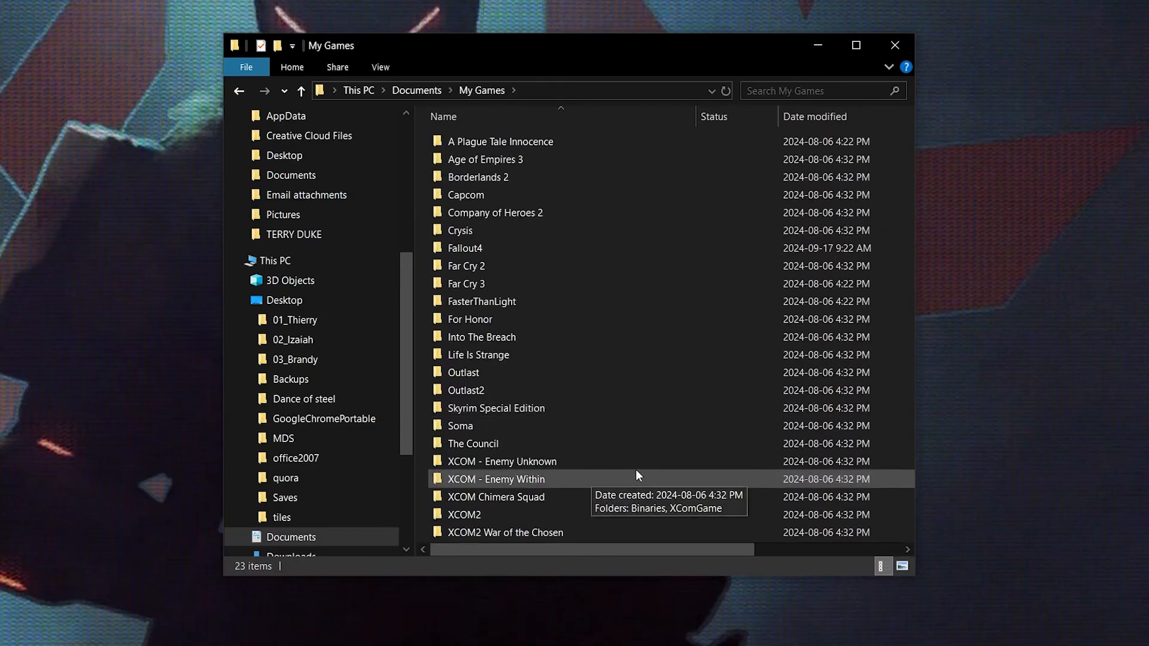
# Navigate into XCOM2 War of the Chosen > XComGame > Config and locate the CharacterStats file
pyautogui.doubleClick(505, 533)
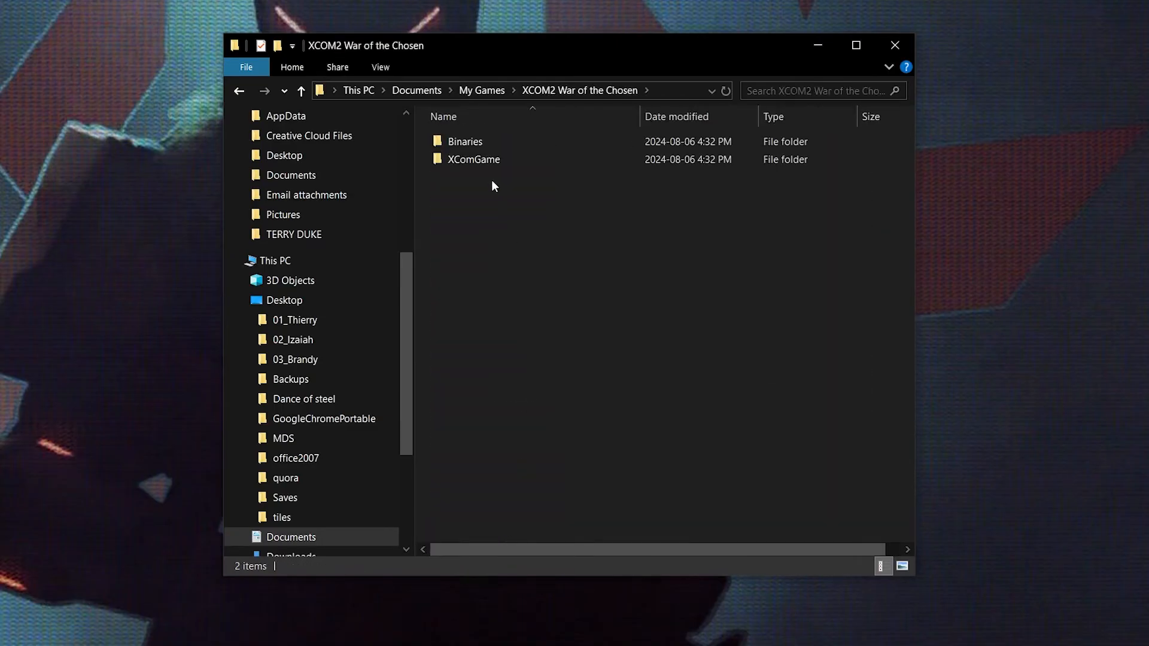
pyautogui.doubleClick(474, 159)
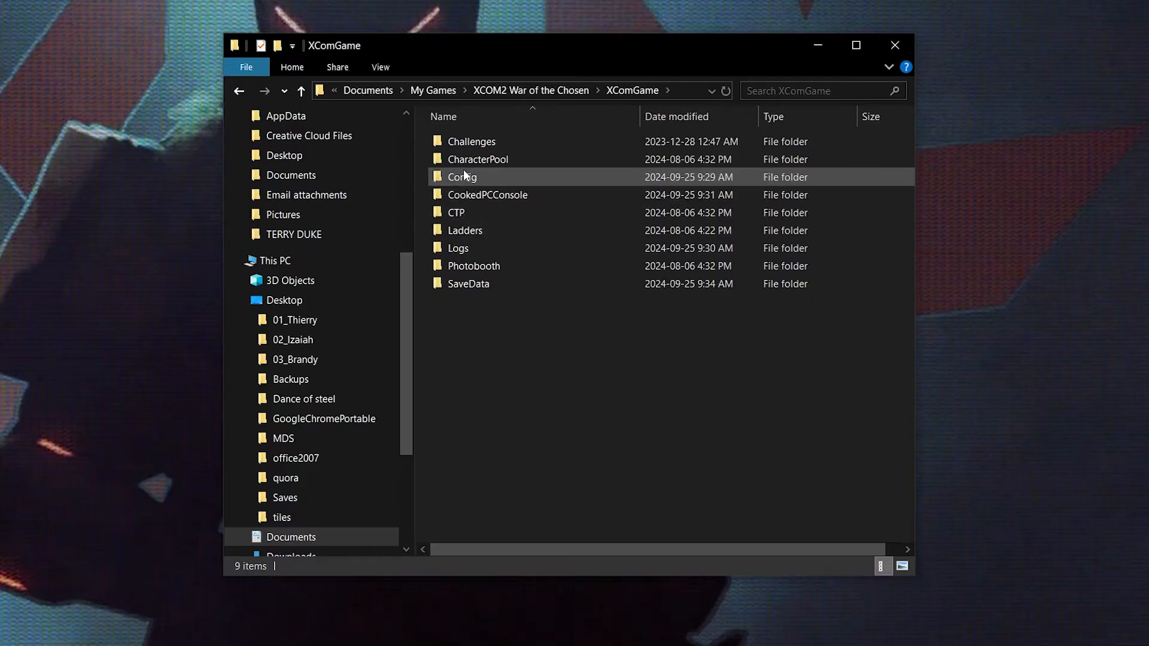
pyautogui.doubleClick(462, 177)
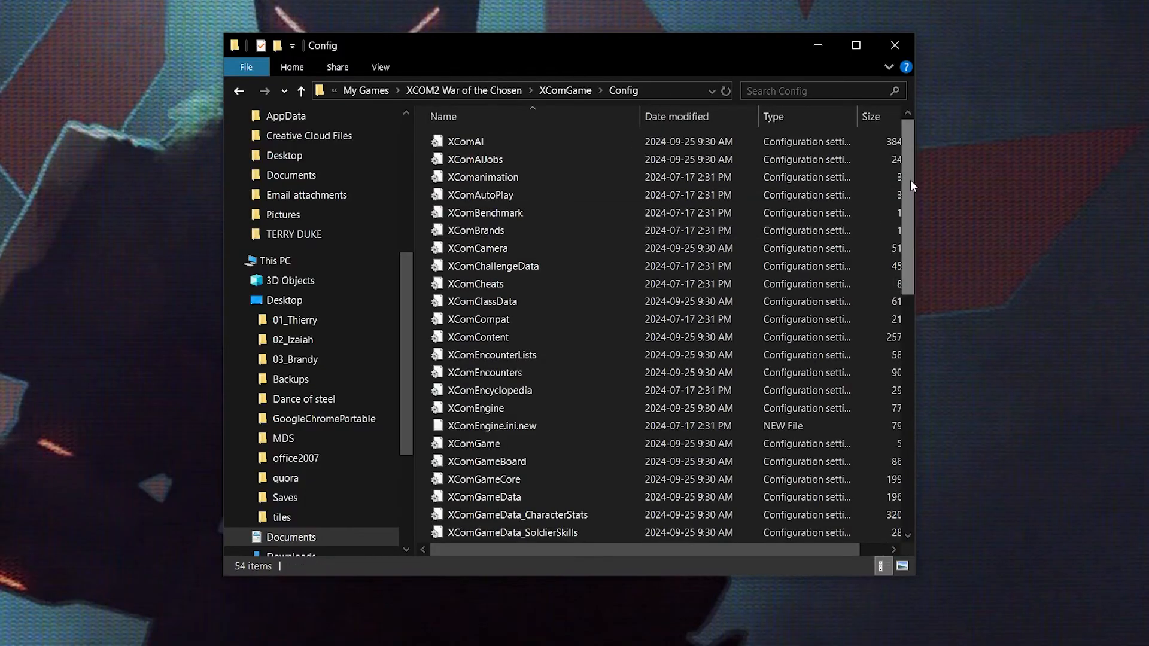
pyautogui.scroll(-3)
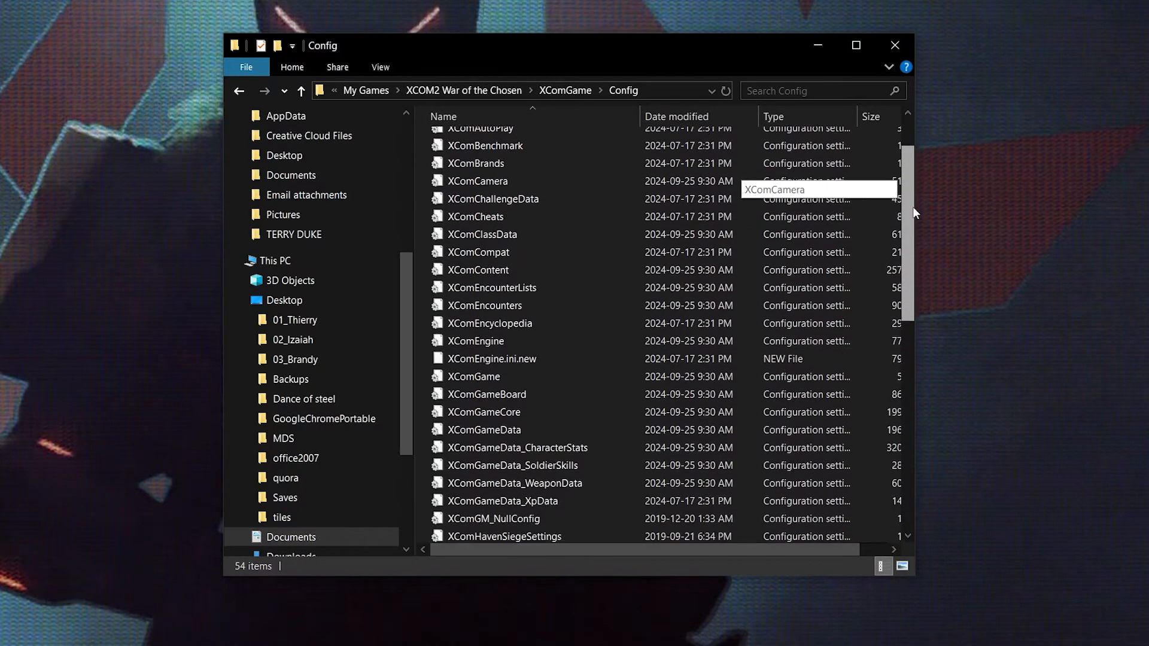
pyautogui.scroll(-3)
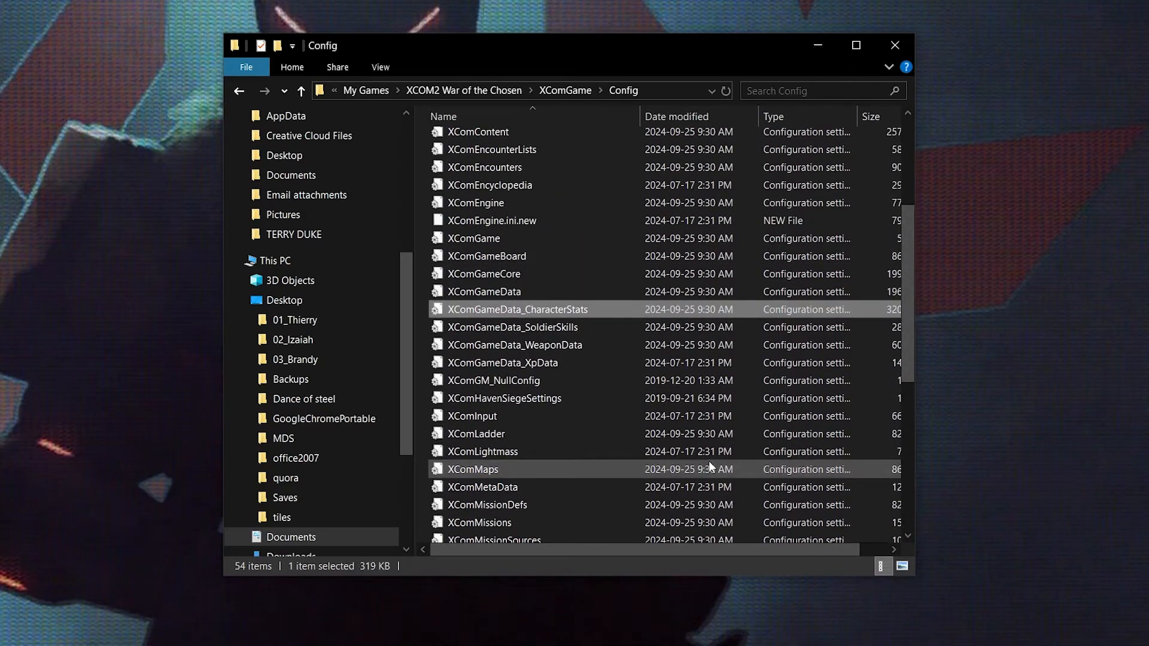
# Open XComGameData_CharacterStats.ini with Edit with Notepad++
pyautogui.rightClick(517, 309)
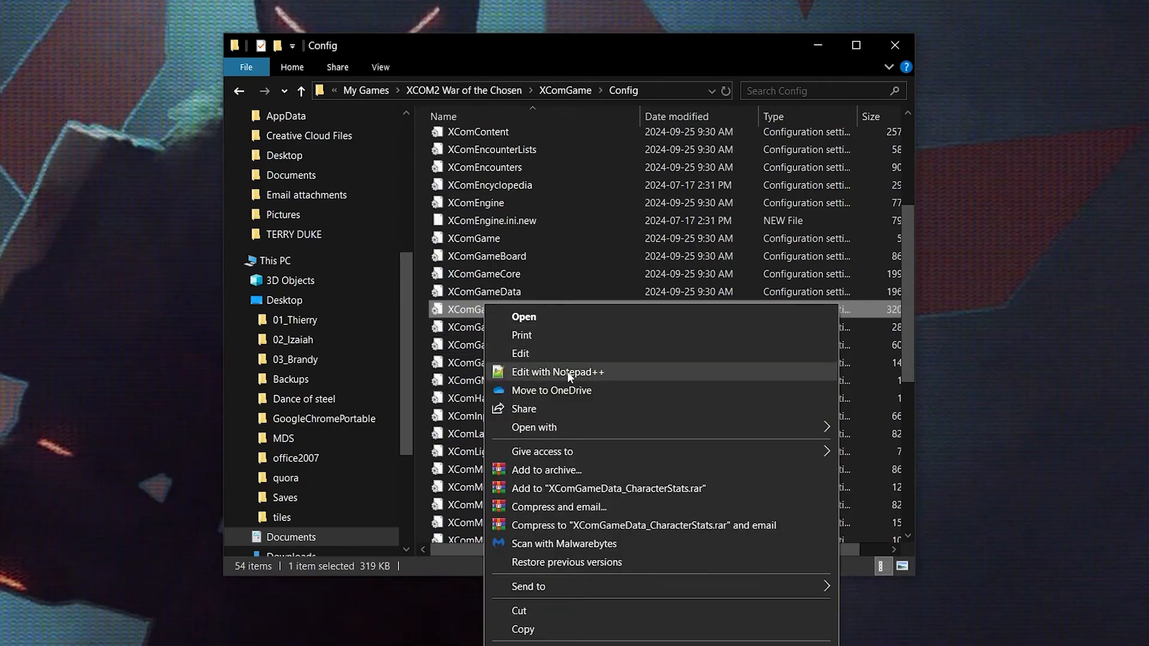
pyautogui.click(558, 371)
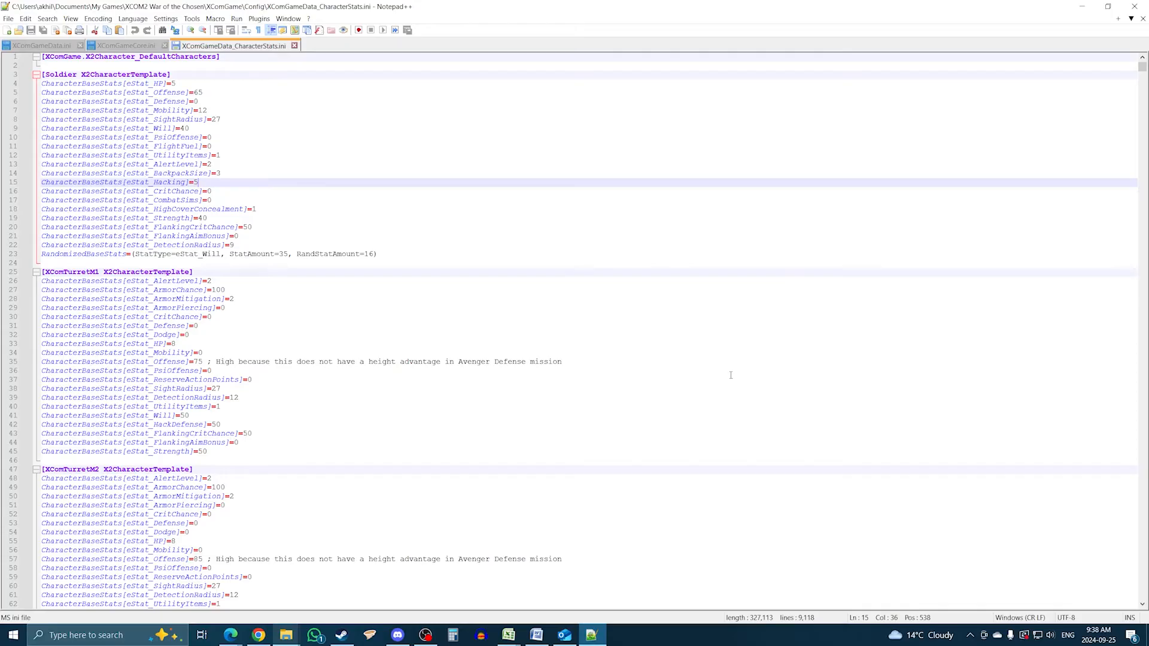
# Set the Soldier template's eStat_HP to 10, eStat_Offense to 100 and eStat_Mobility to 20
pyautogui.click(561, 361)
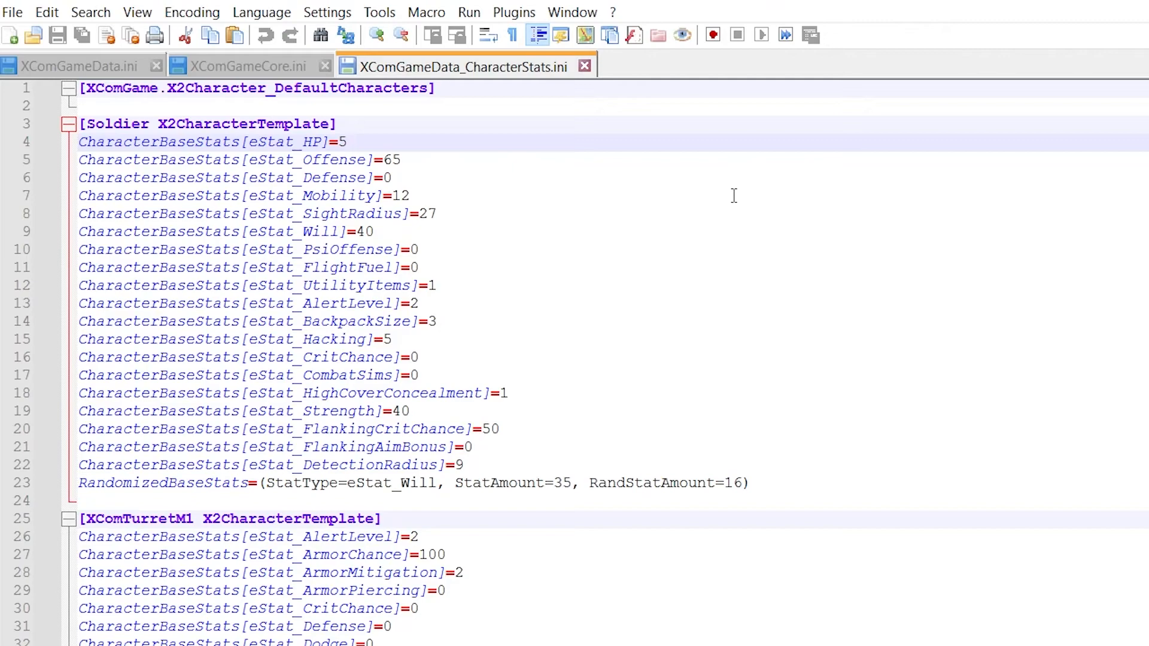
pyautogui.write('0')
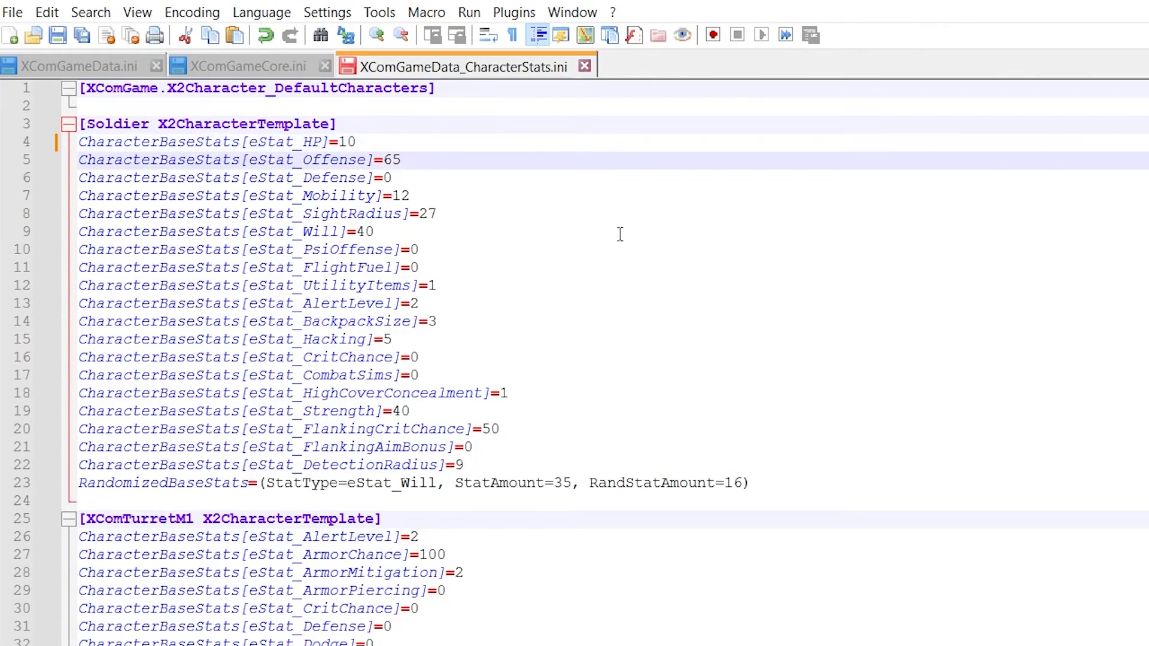
pyautogui.write('100')
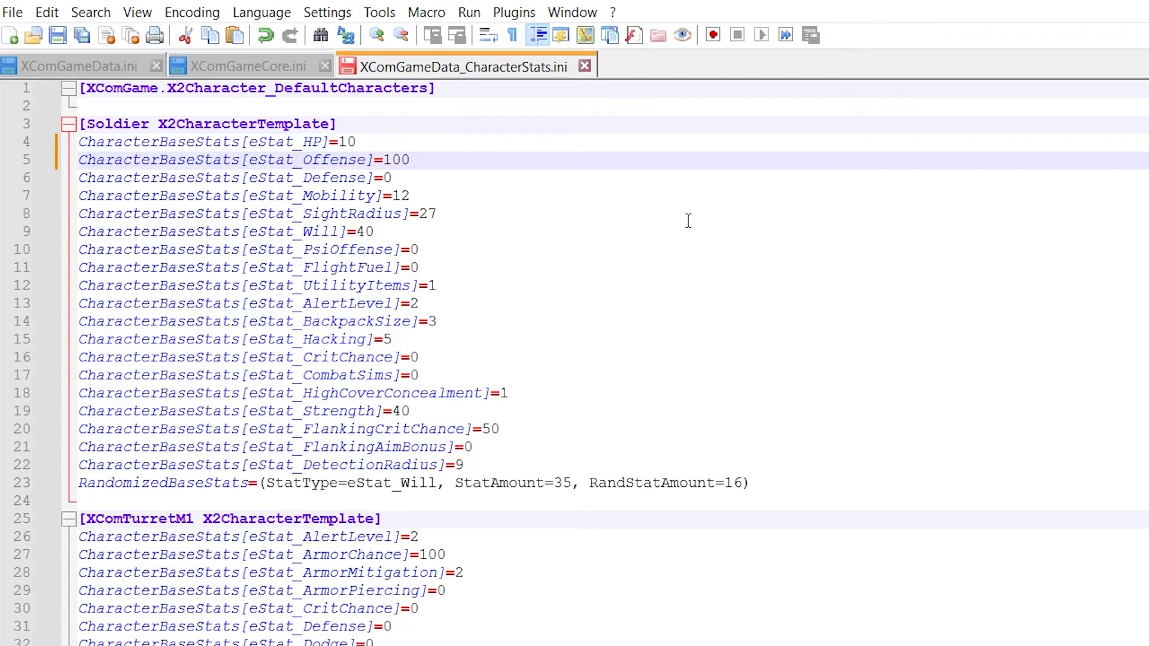
pyautogui.click(410, 160)
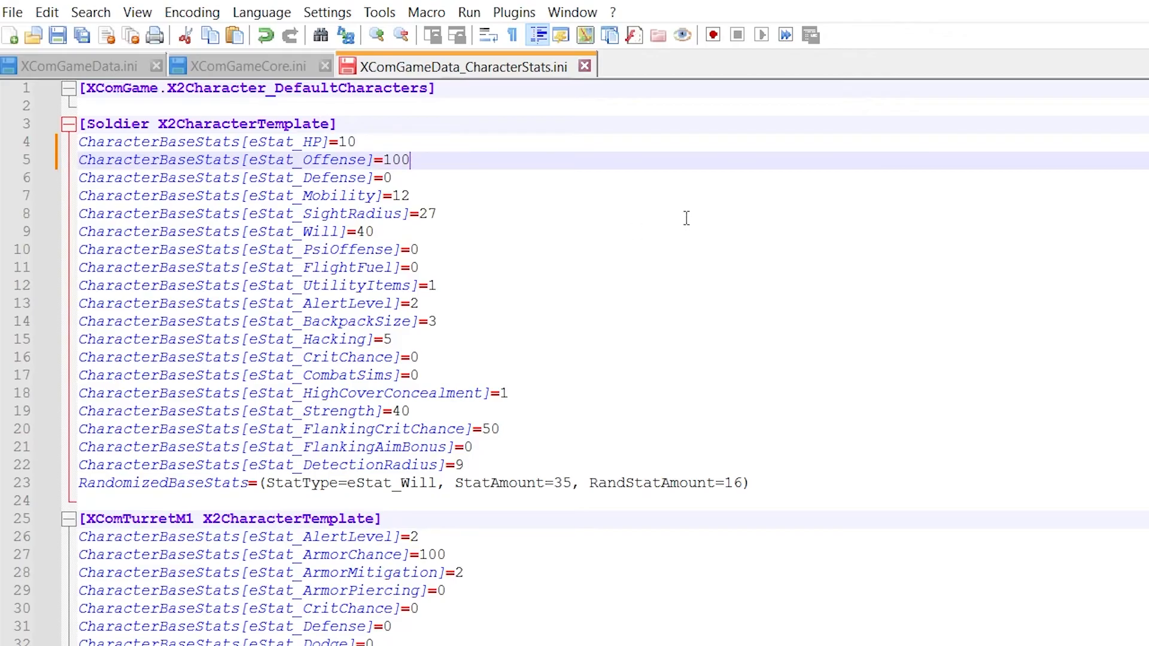
pyautogui.moveTo(676, 209)
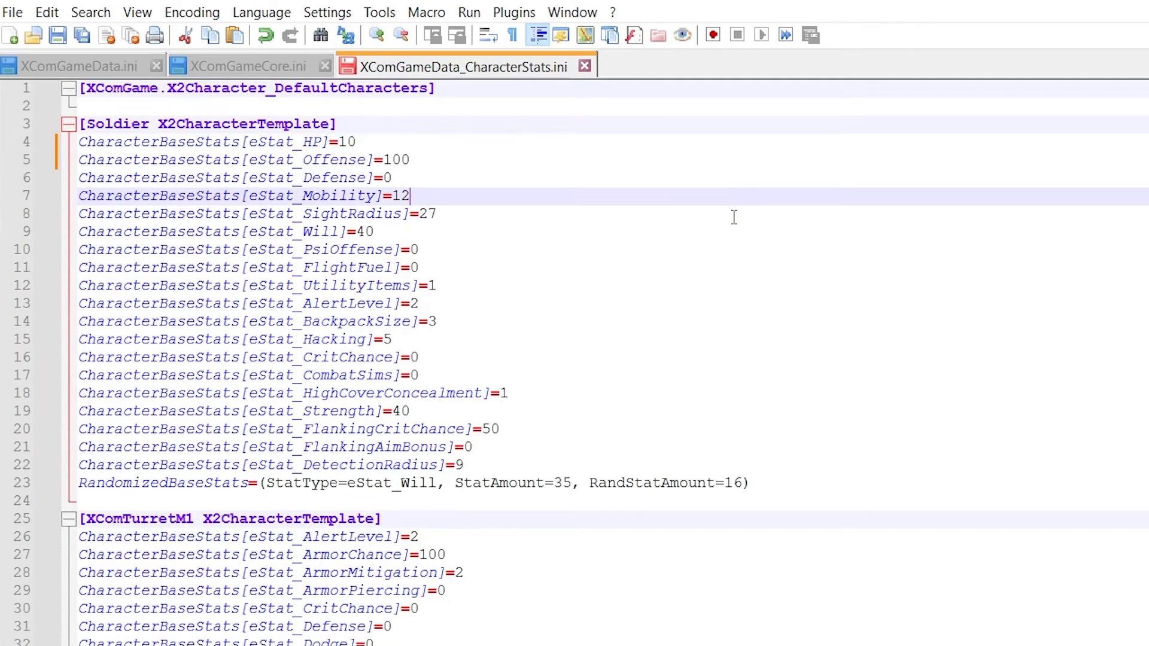
pyautogui.write('20')
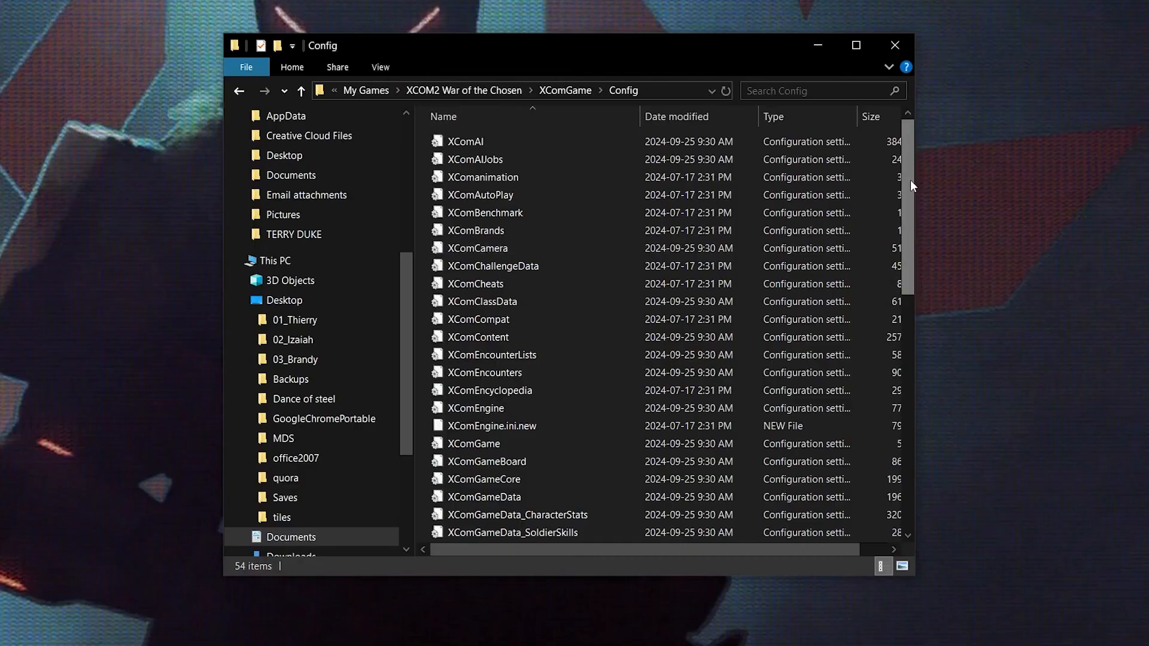
pyautogui.scroll(-3)
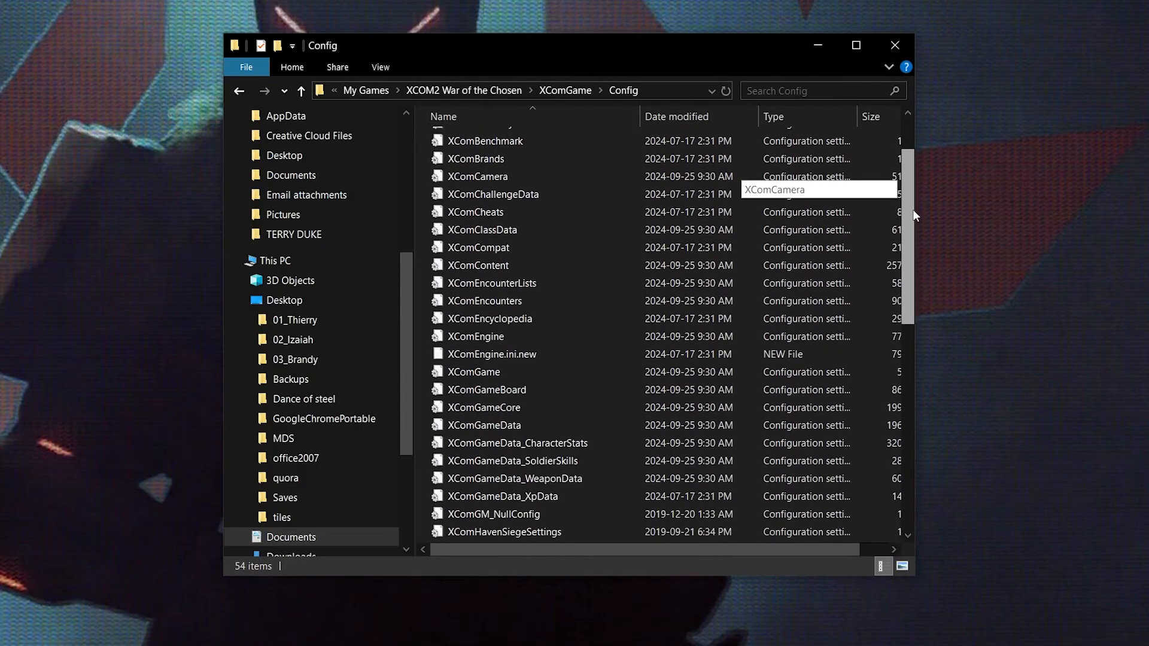
pyautogui.scroll(-3)
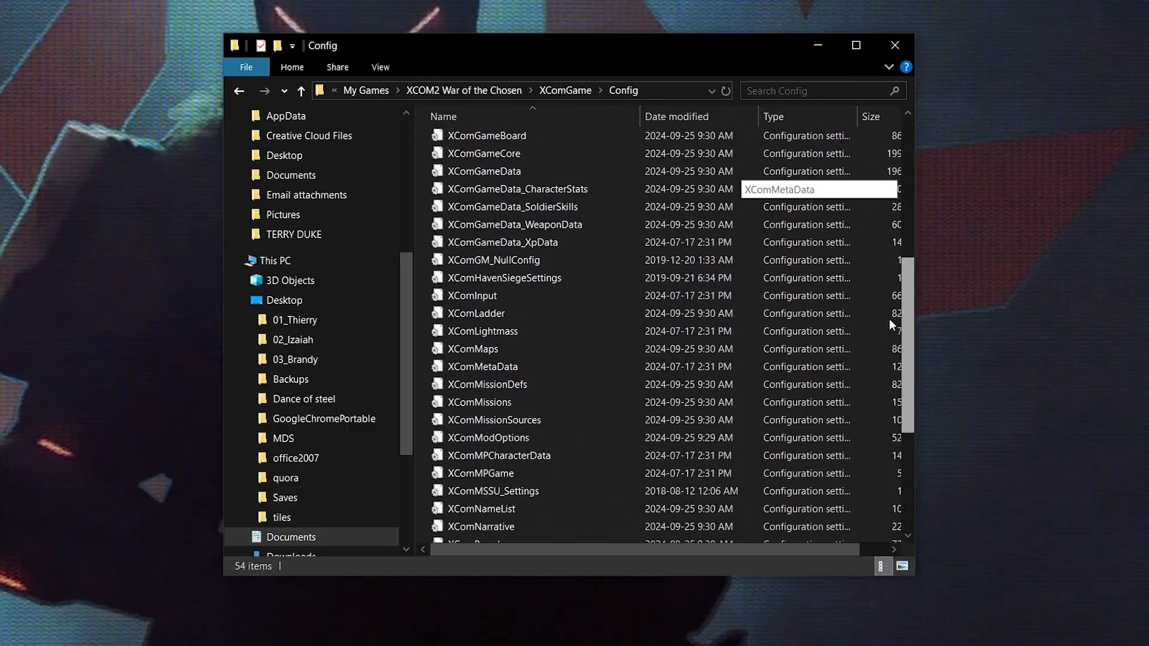